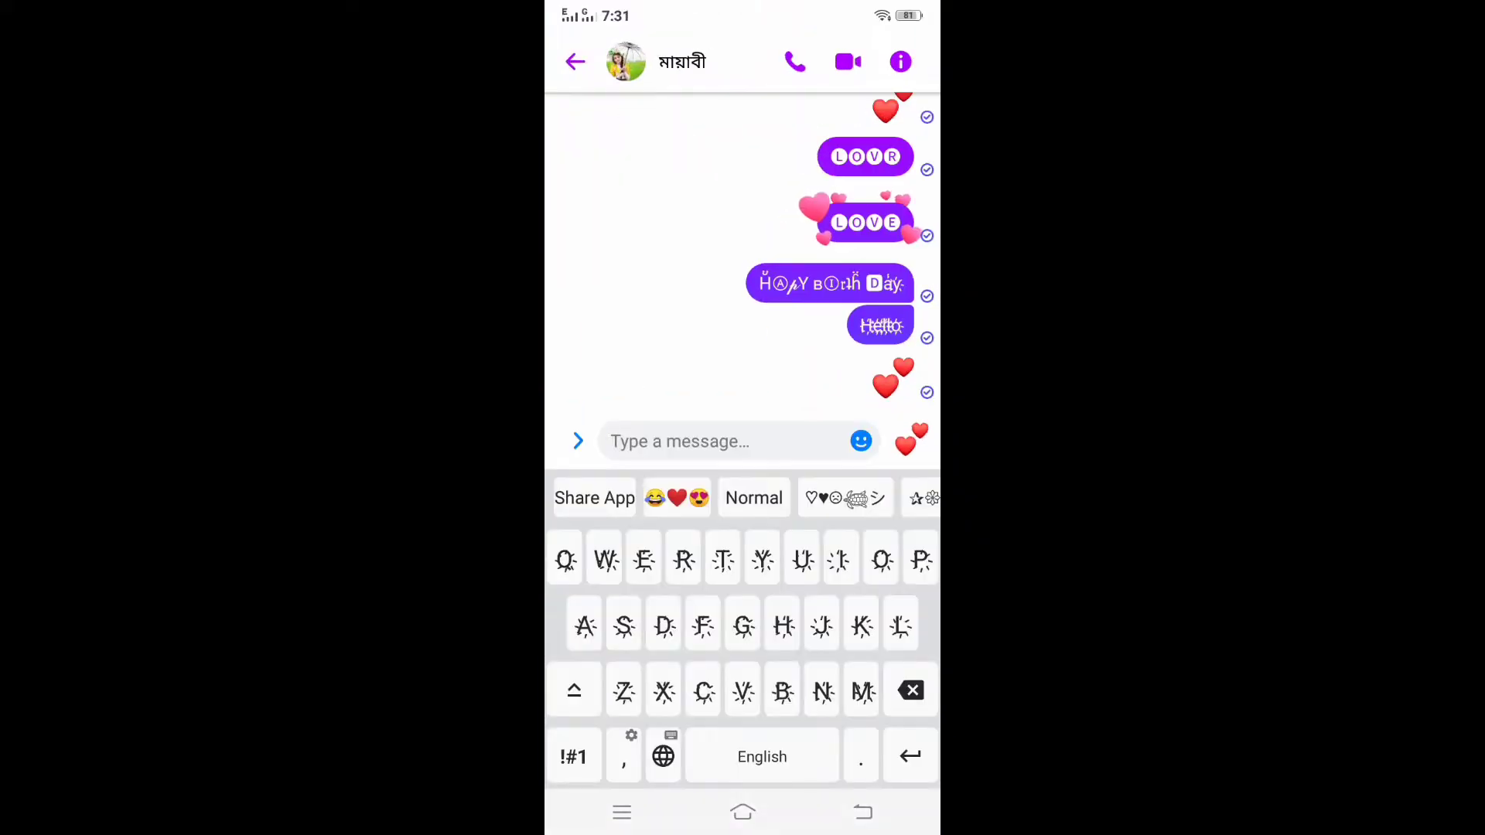
Send 'Hello' in spiky letters and 'how are you' in script style in the Messenger chat
text(Hello)
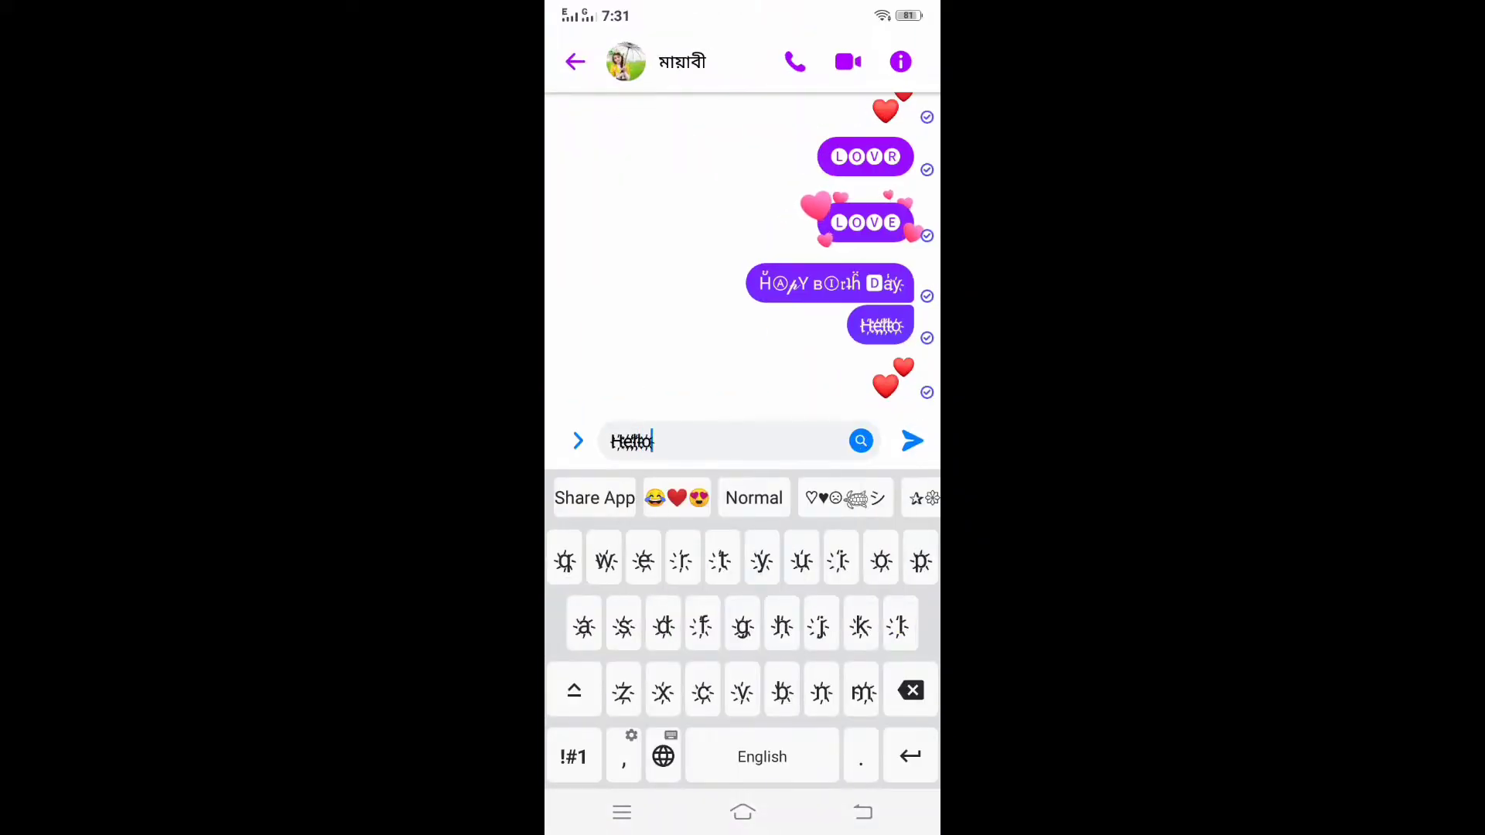
click(912, 440)
text(how)
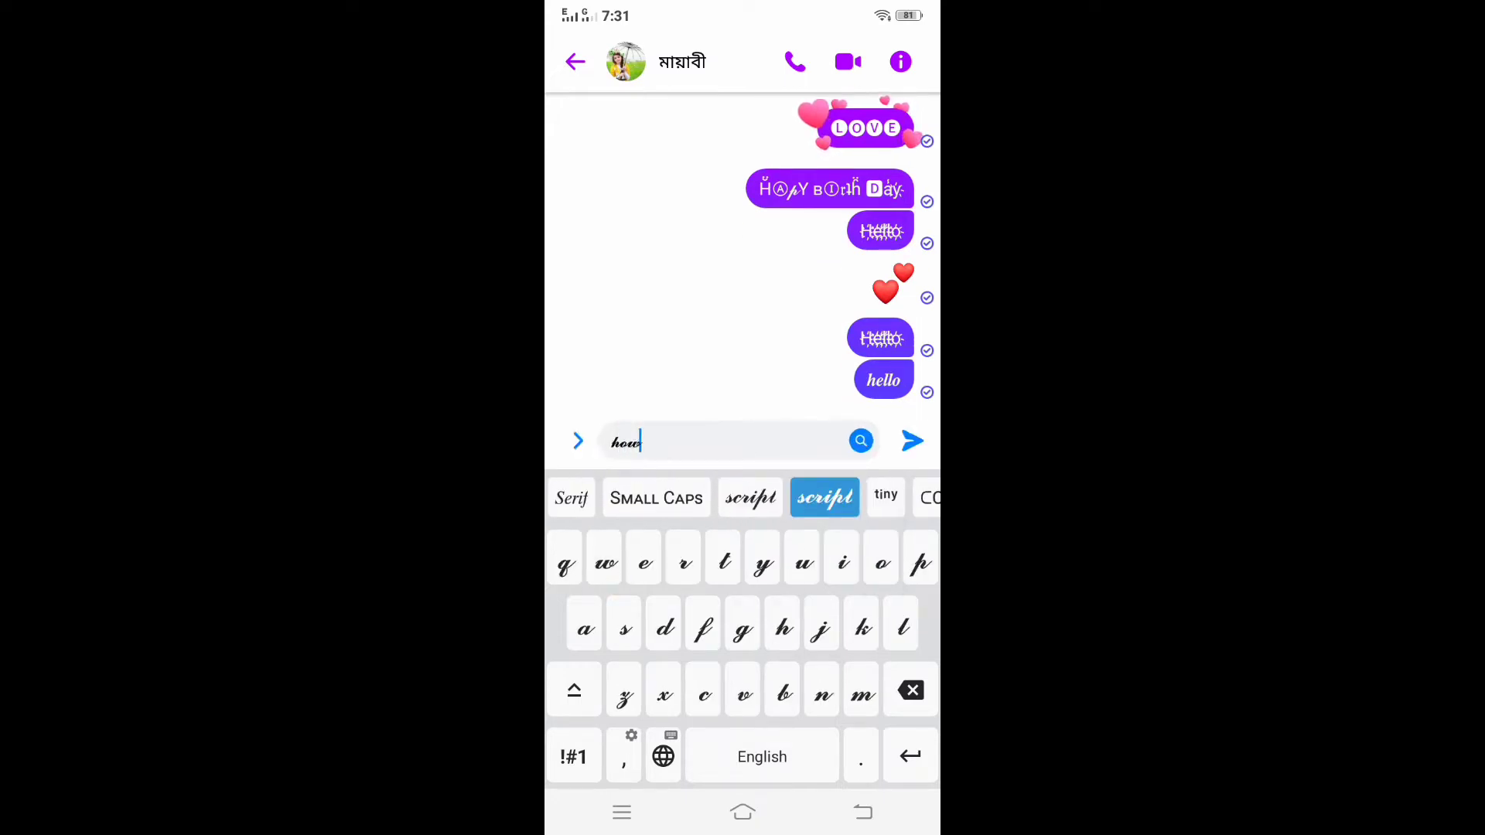
text(are you)
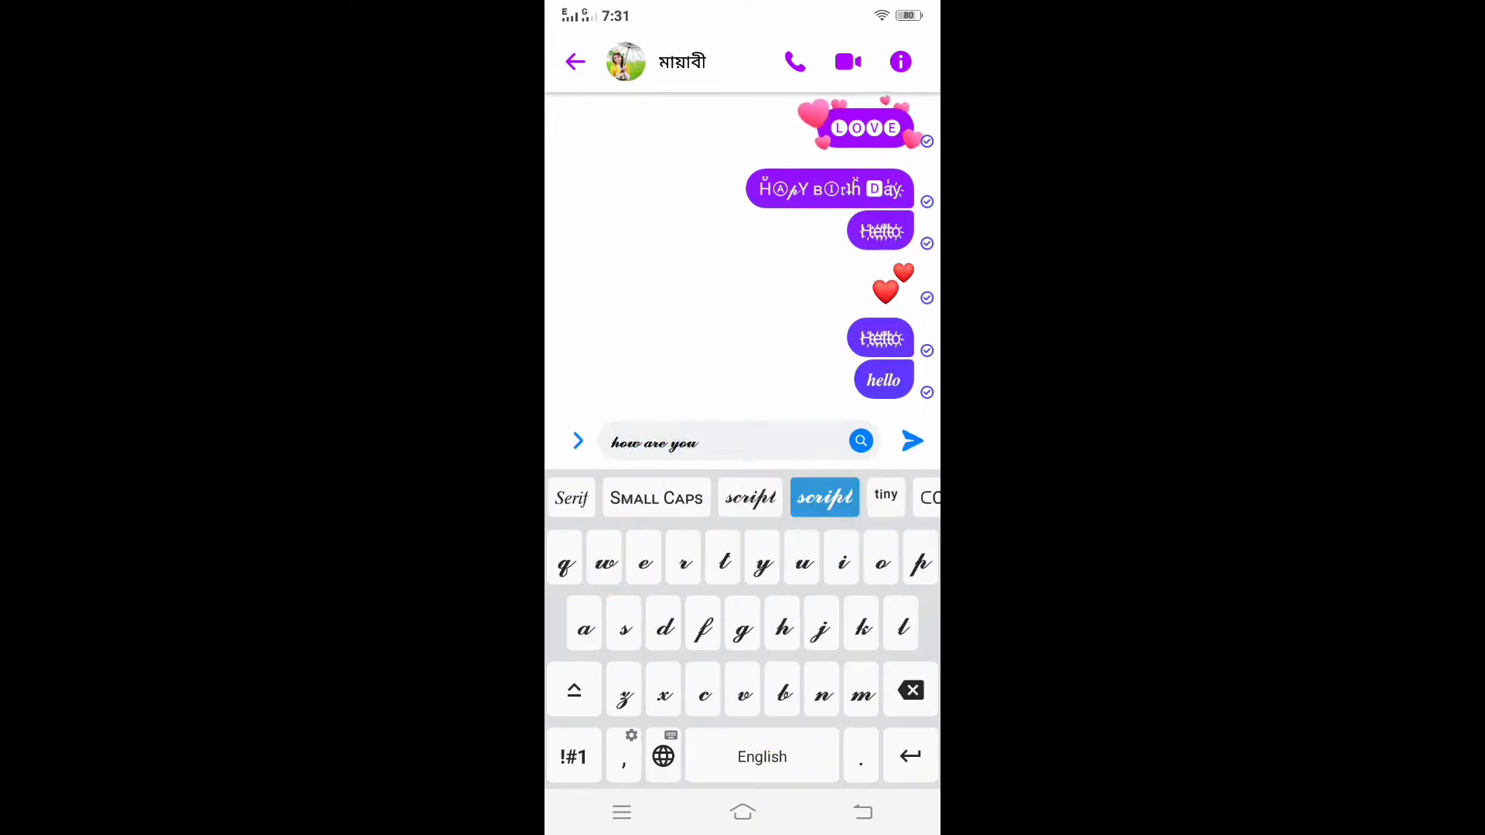
click(911, 440)
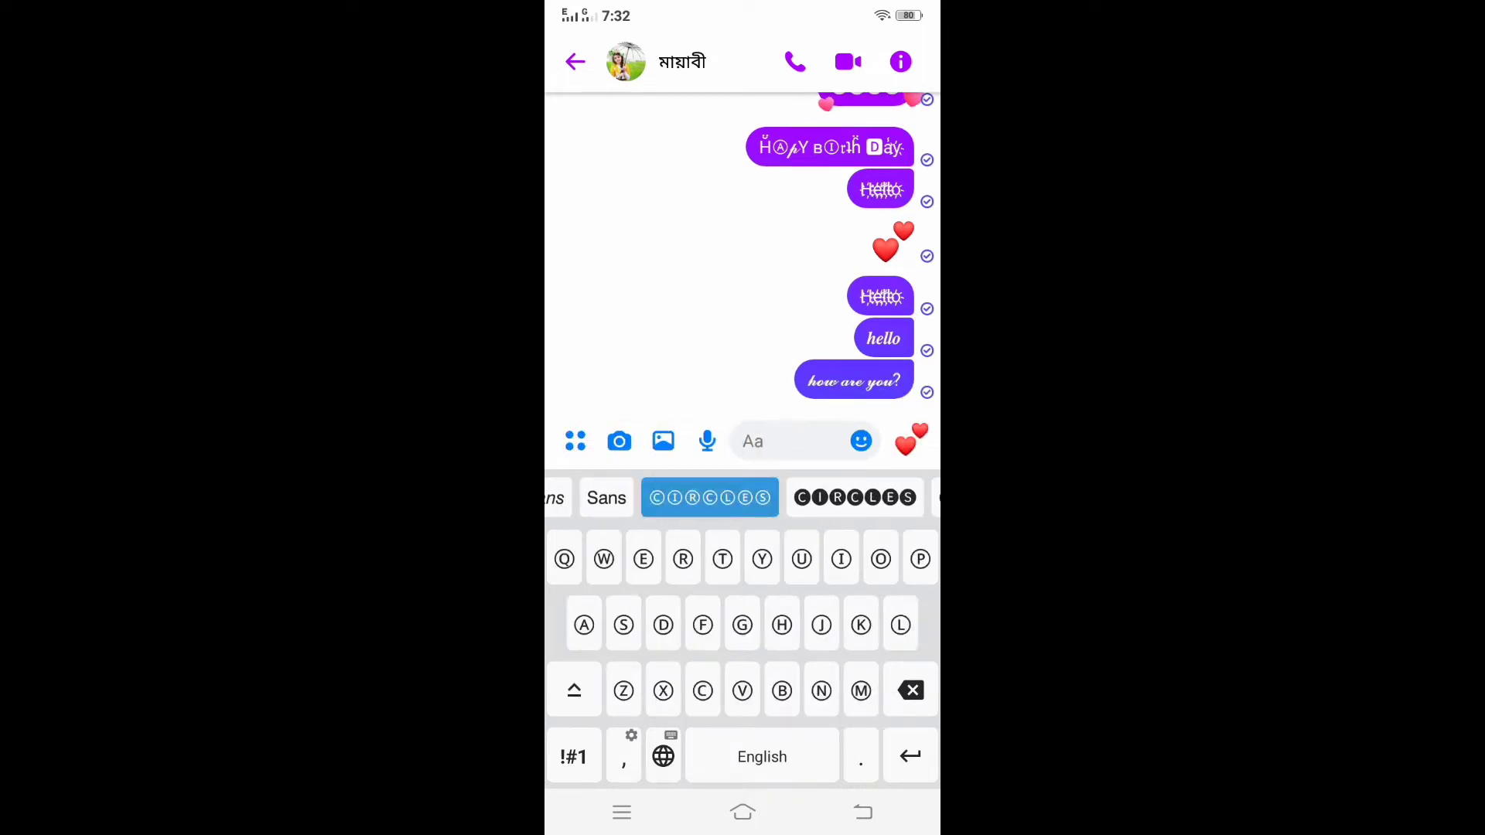
Send 'WHERE ARE YOU FROM' and further messages in circled and squared letter styles
text(WHER)
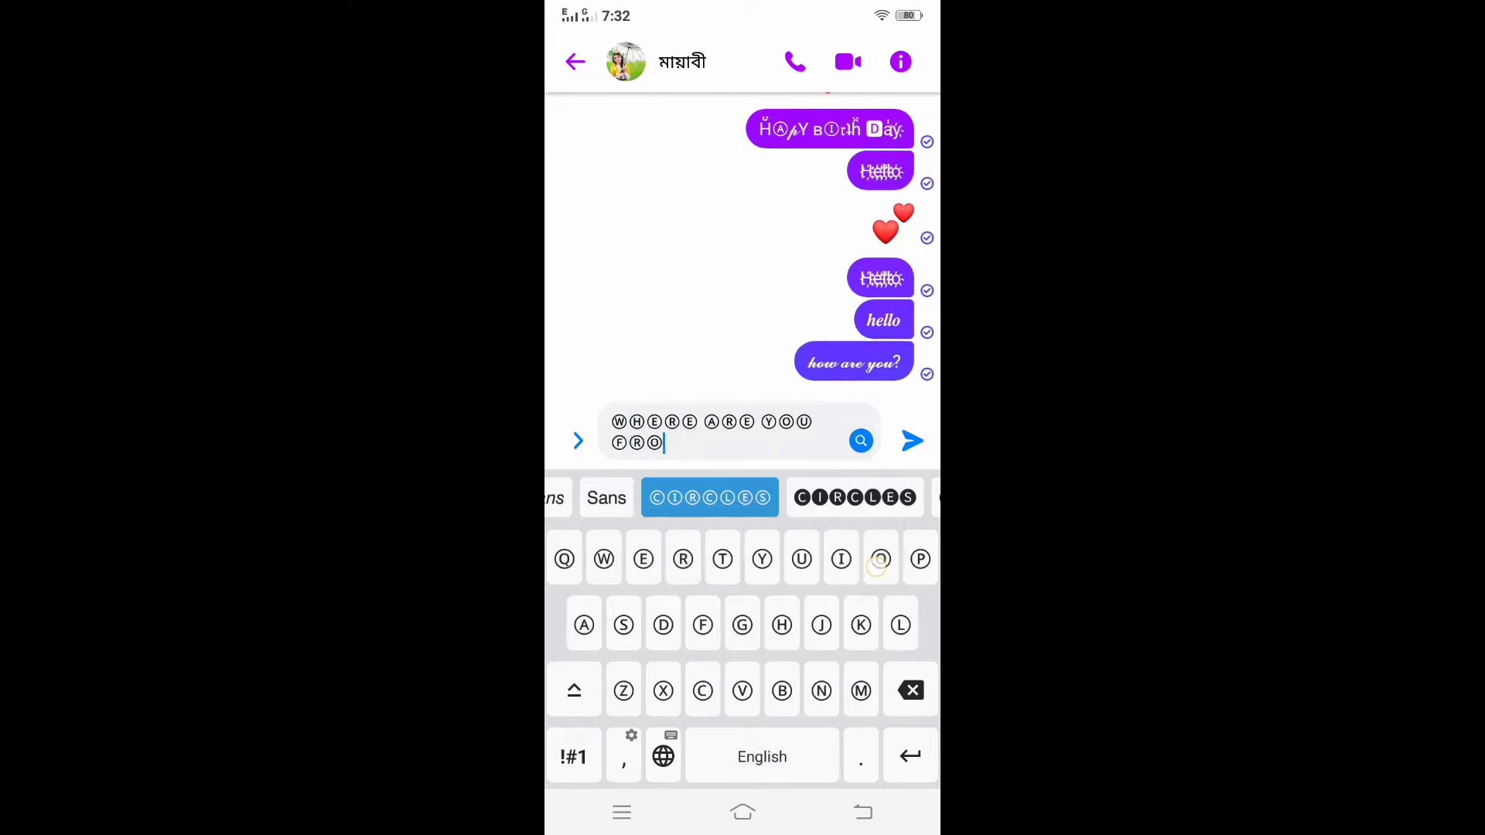
click(860, 559)
text(ⒻⓀ)
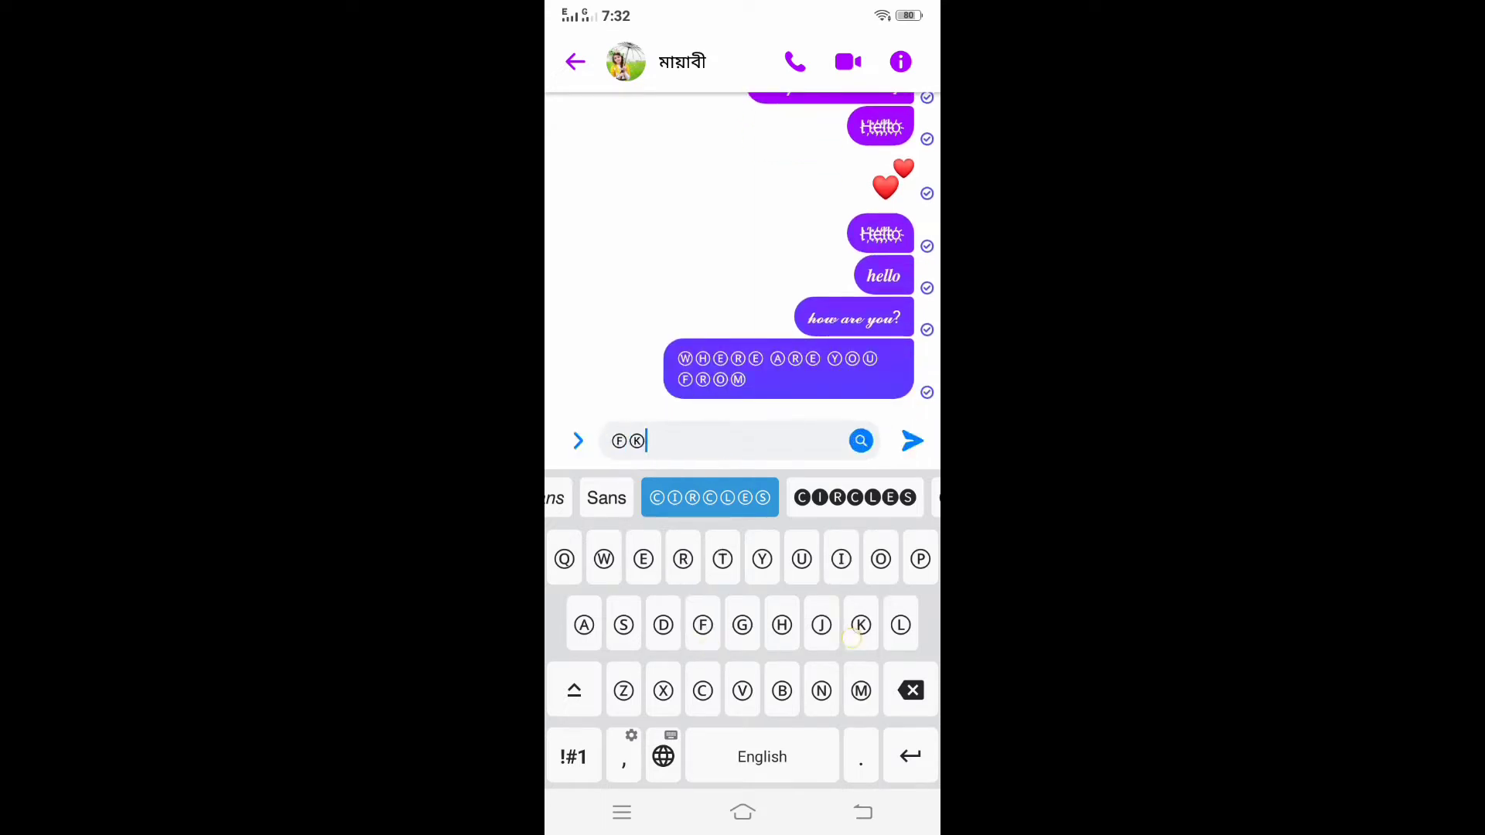
click(911, 440)
text(🄶🄵🅁🄹 🄺🄹🄳🄹)
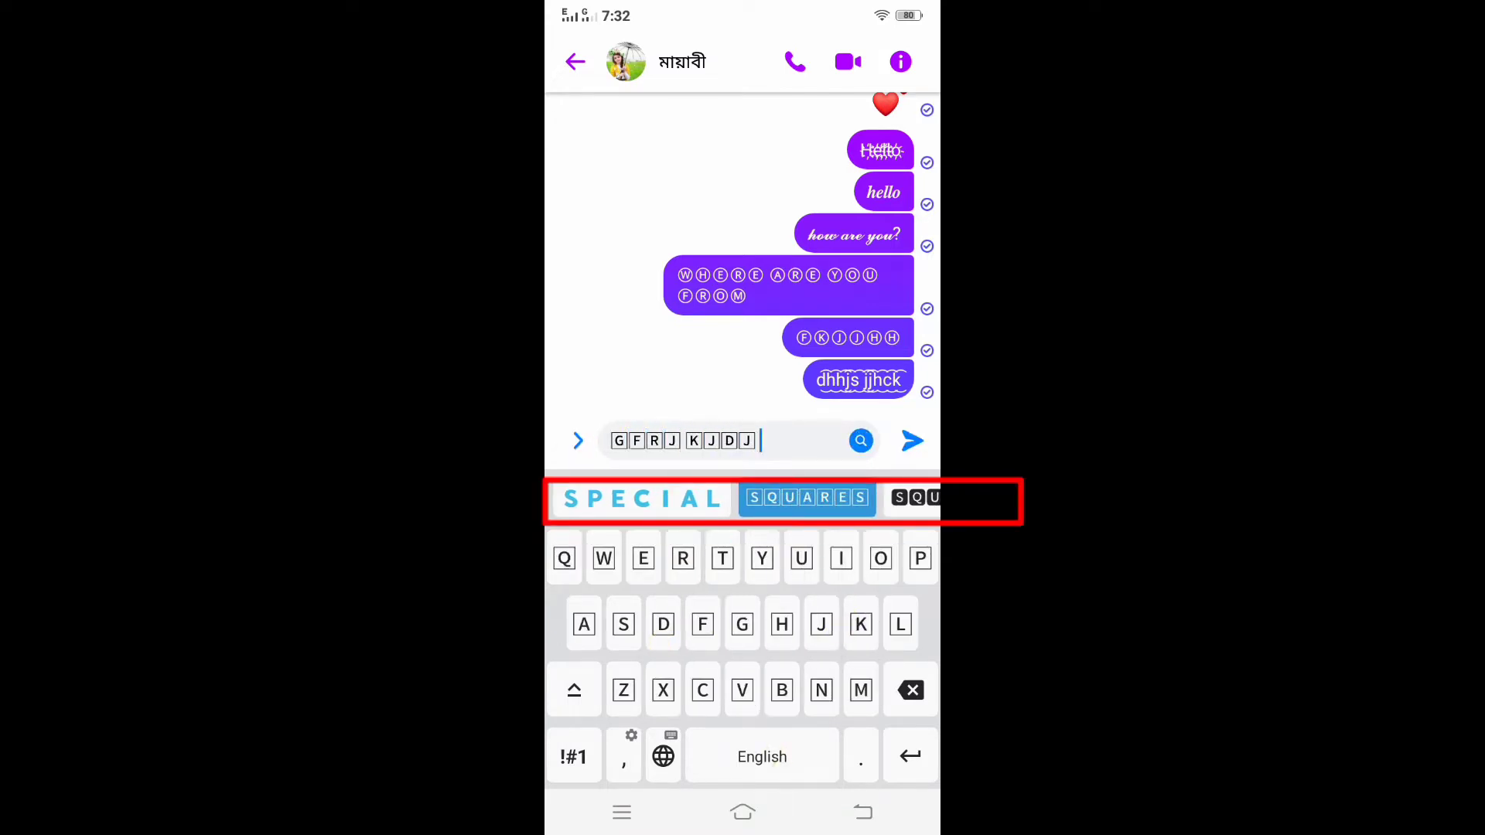
click(911, 439)
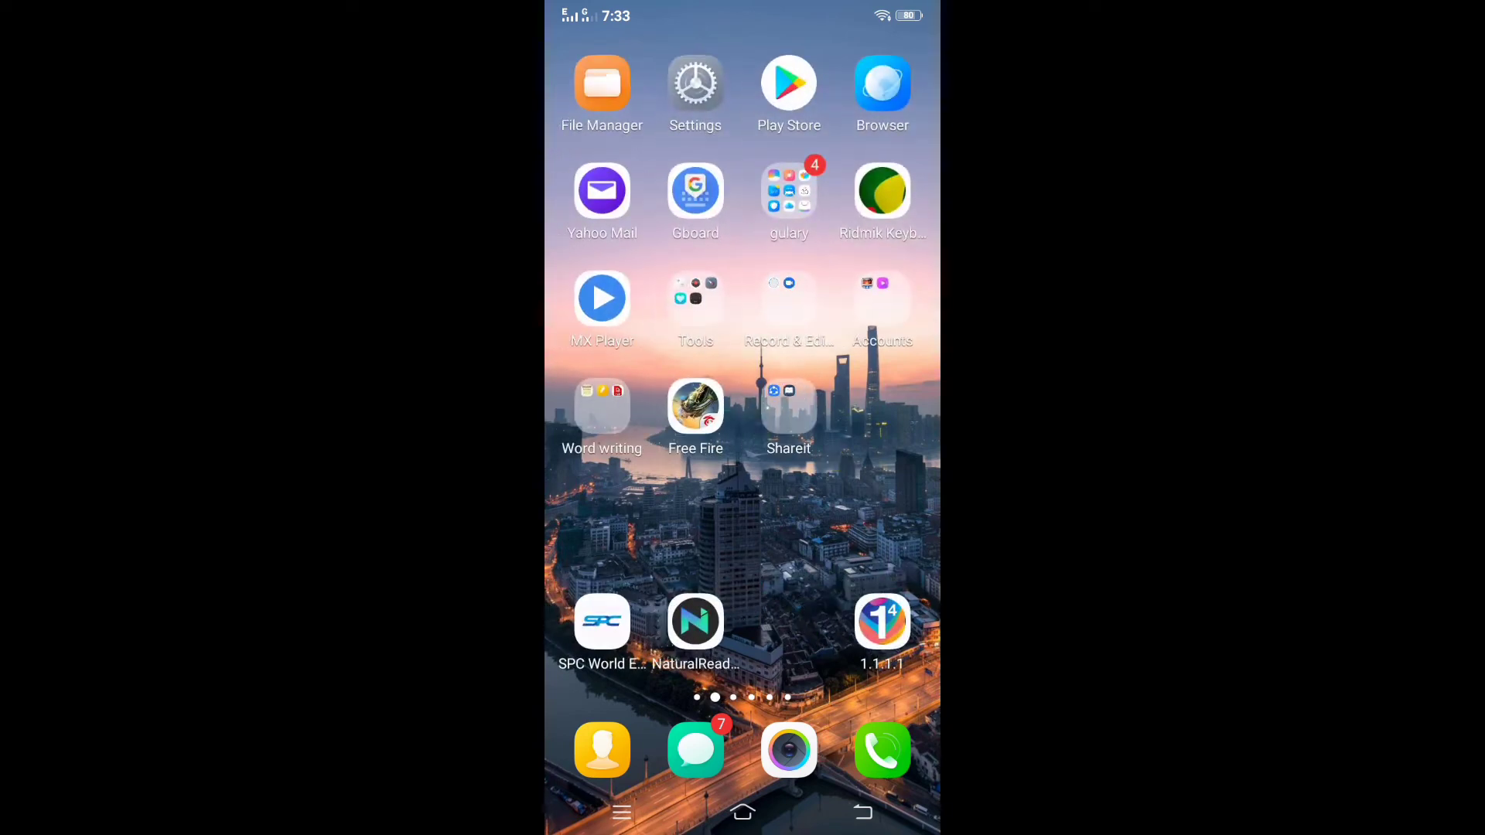
Search Play Store for 'font' and install the Fonts Keyboard app from the results
click(788, 83)
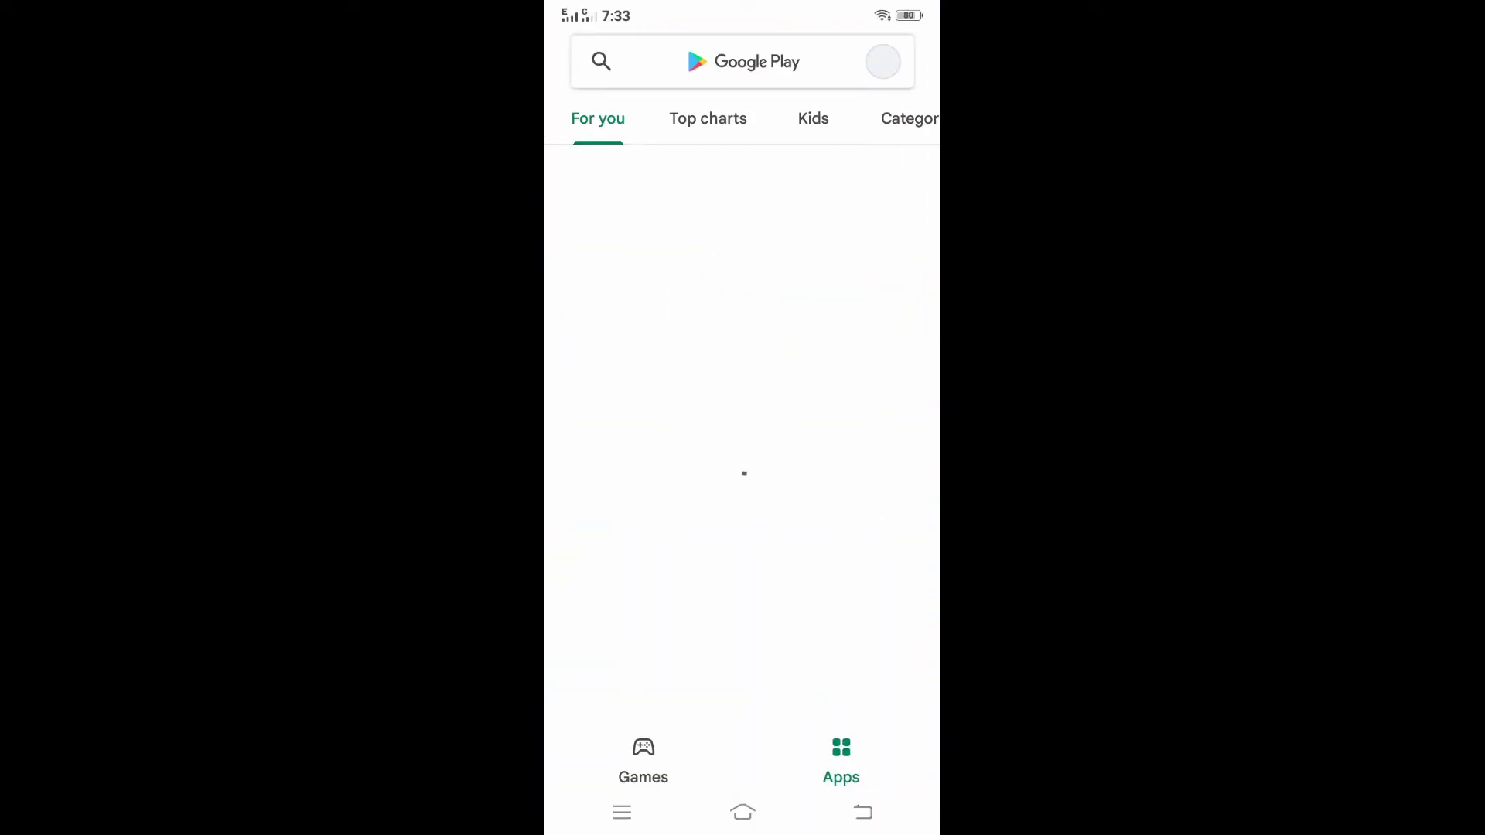
click(662, 62)
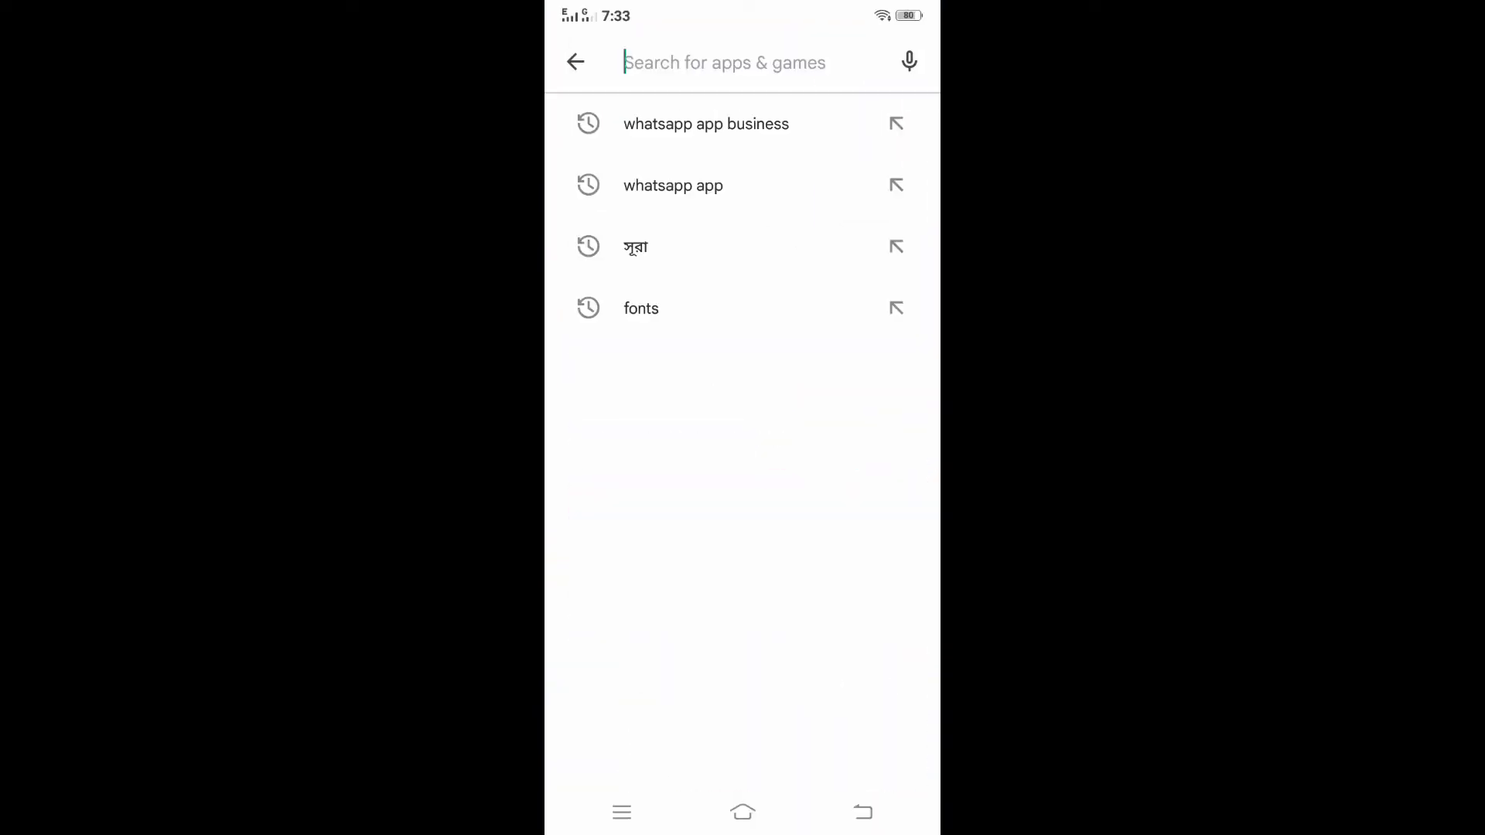
text(f)
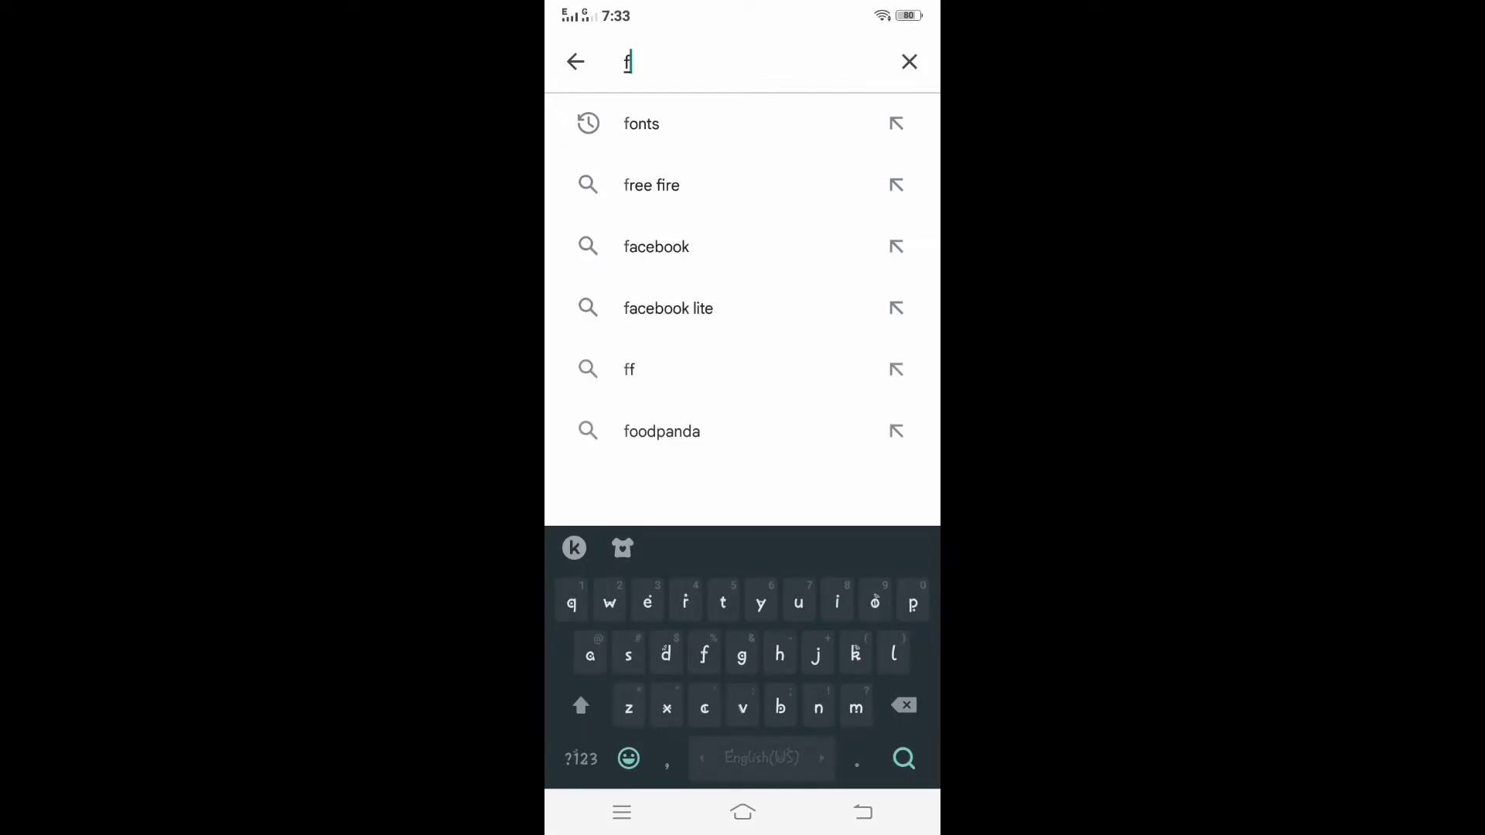
text(ont)
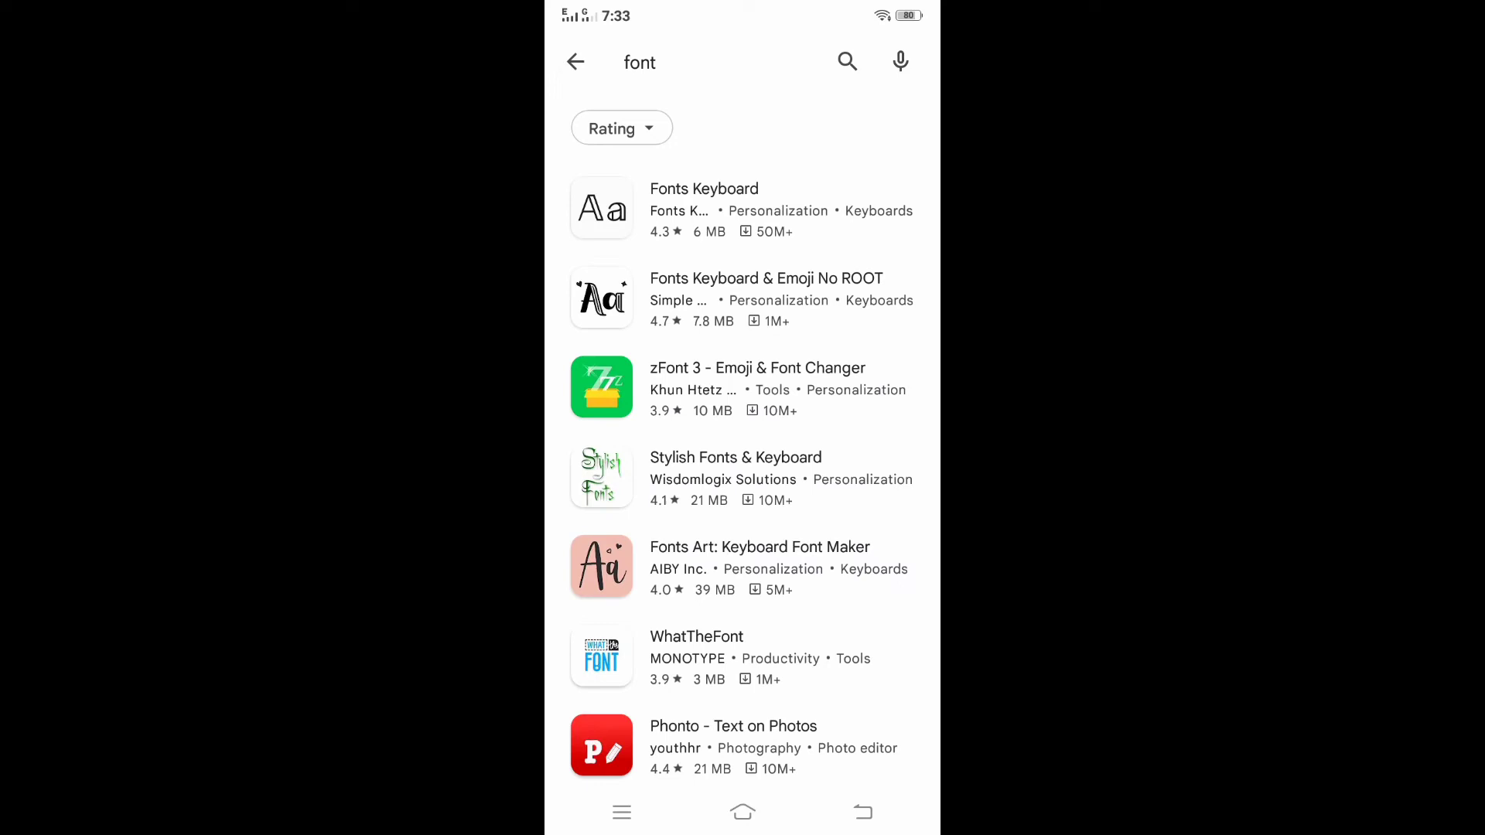
click(703, 189)
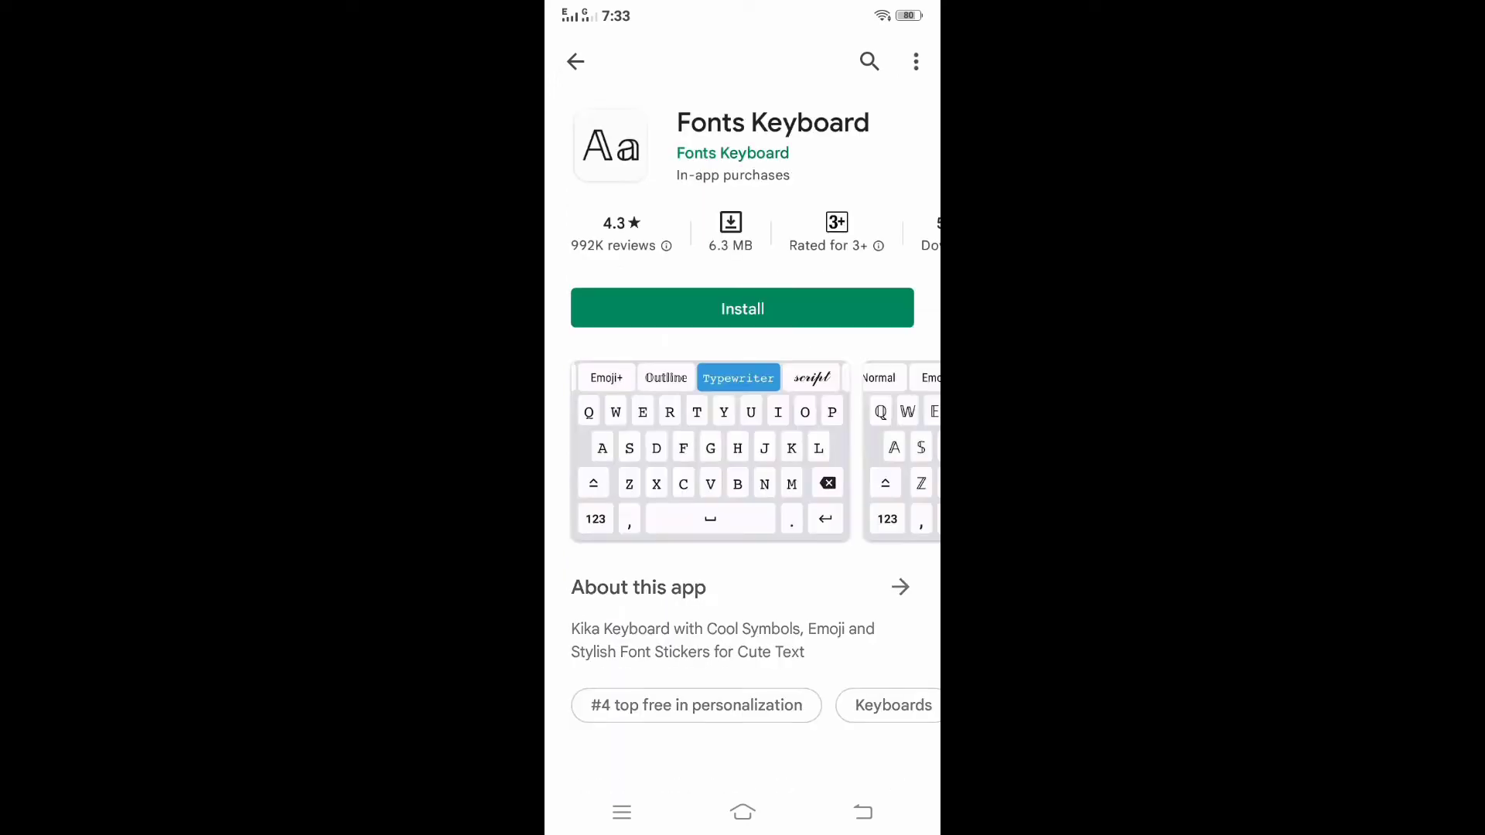
click(743, 307)
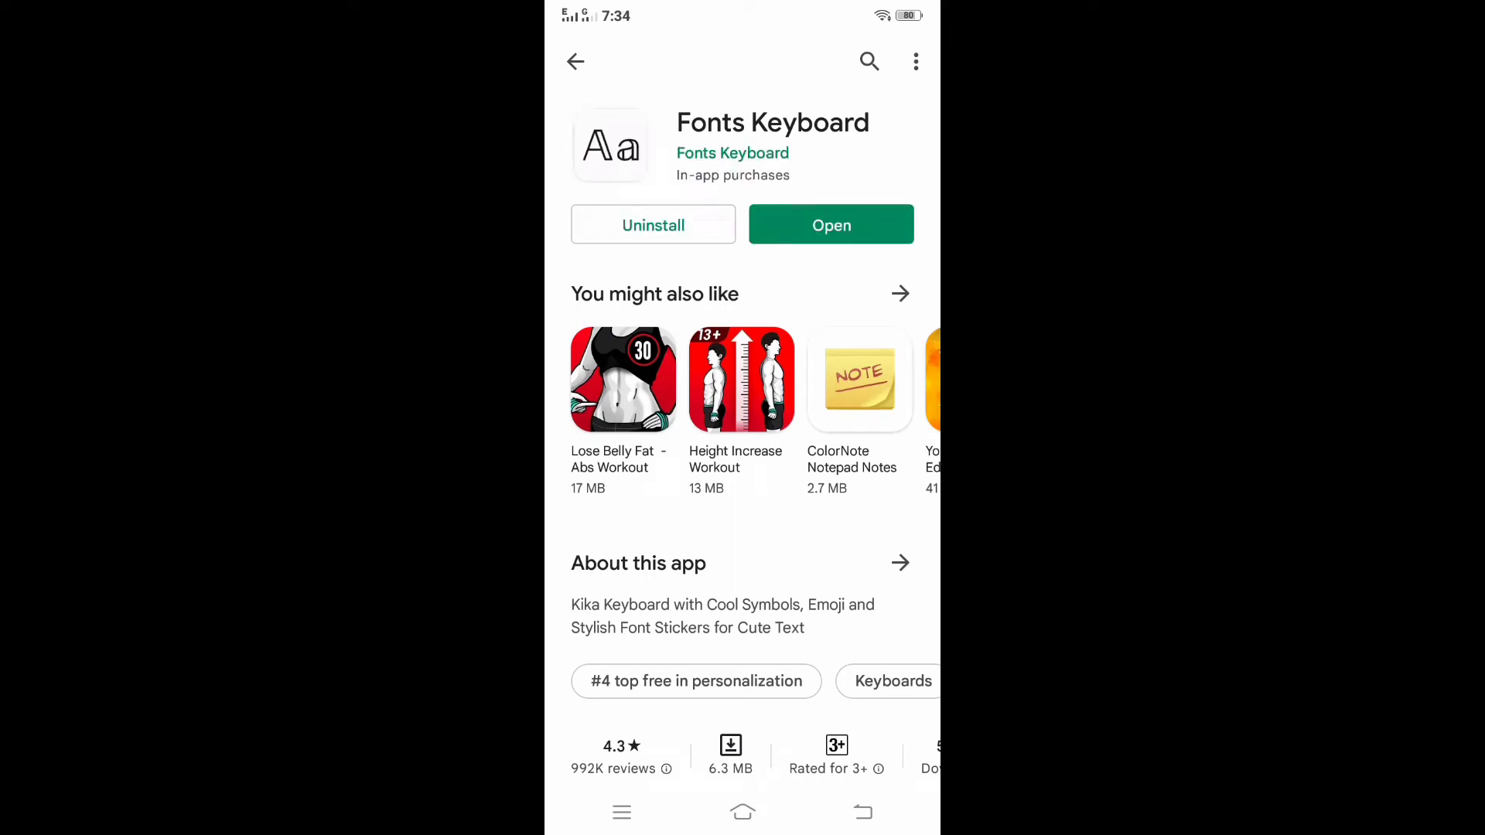
Launch Fonts Keyboard, accept terms and the birthday step, and enable Fonts as an input method
click(830, 224)
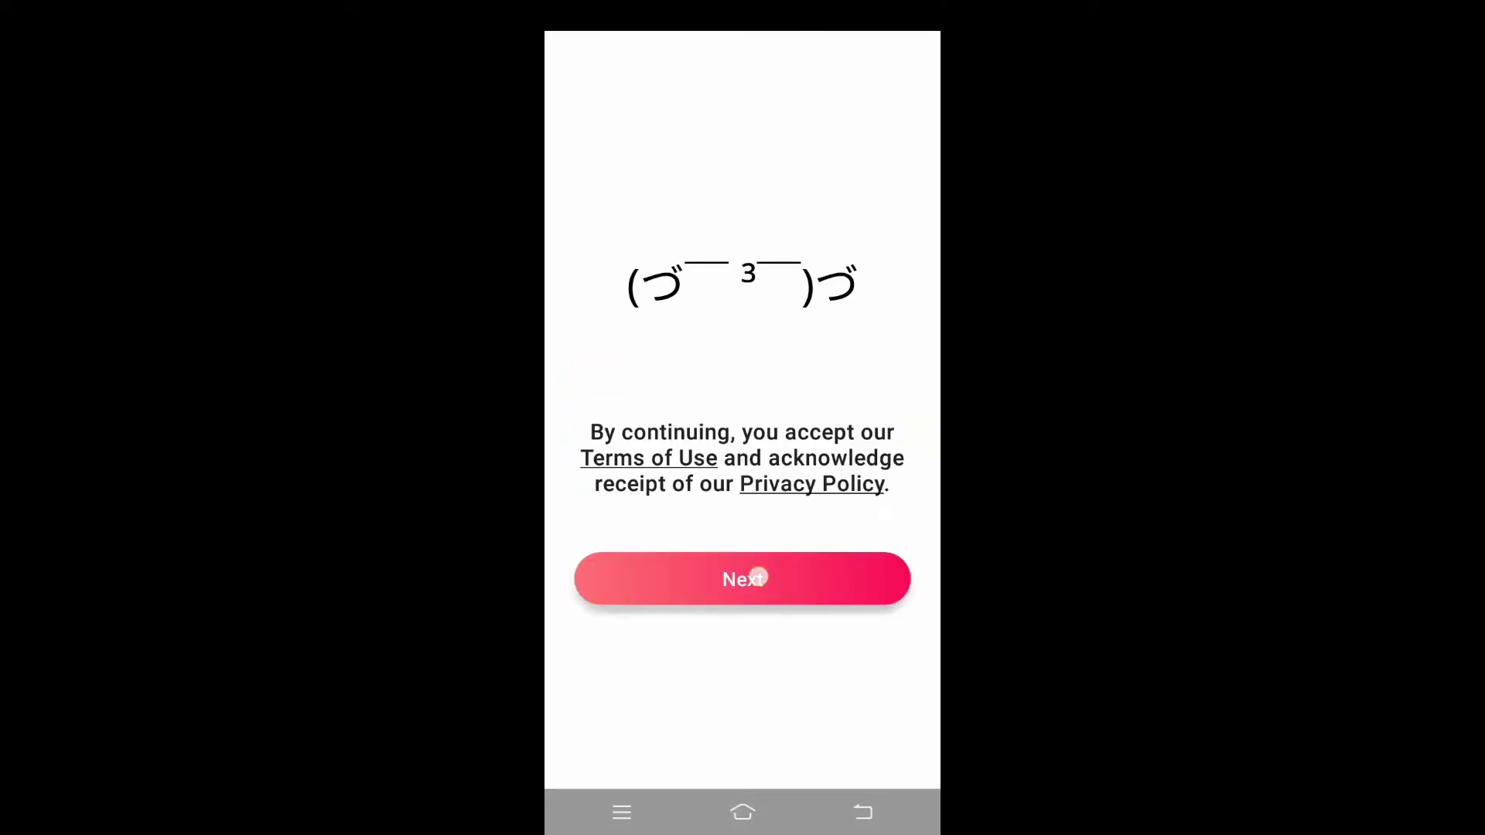
click(742, 578)
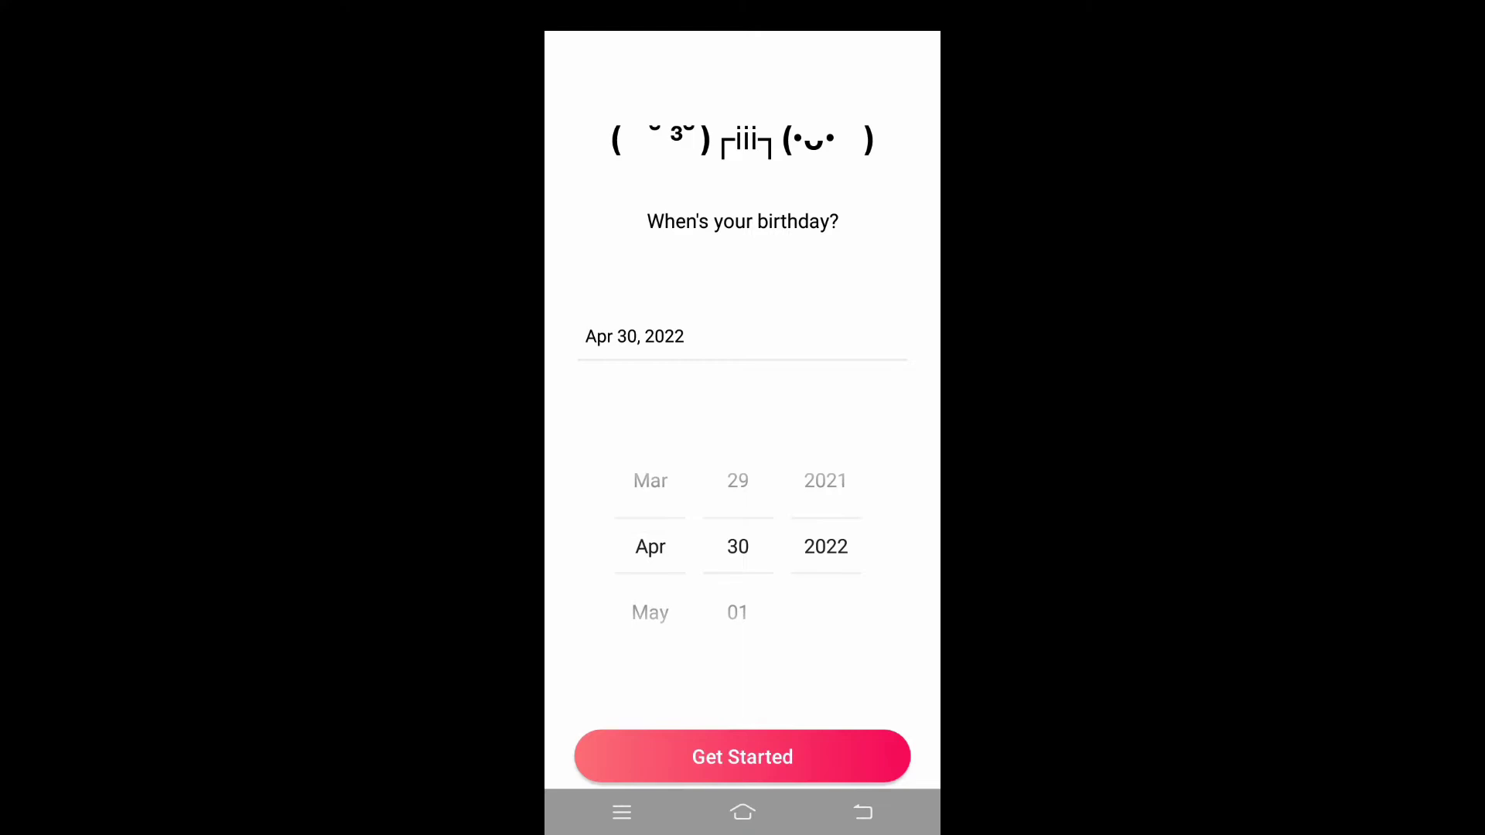
click(742, 756)
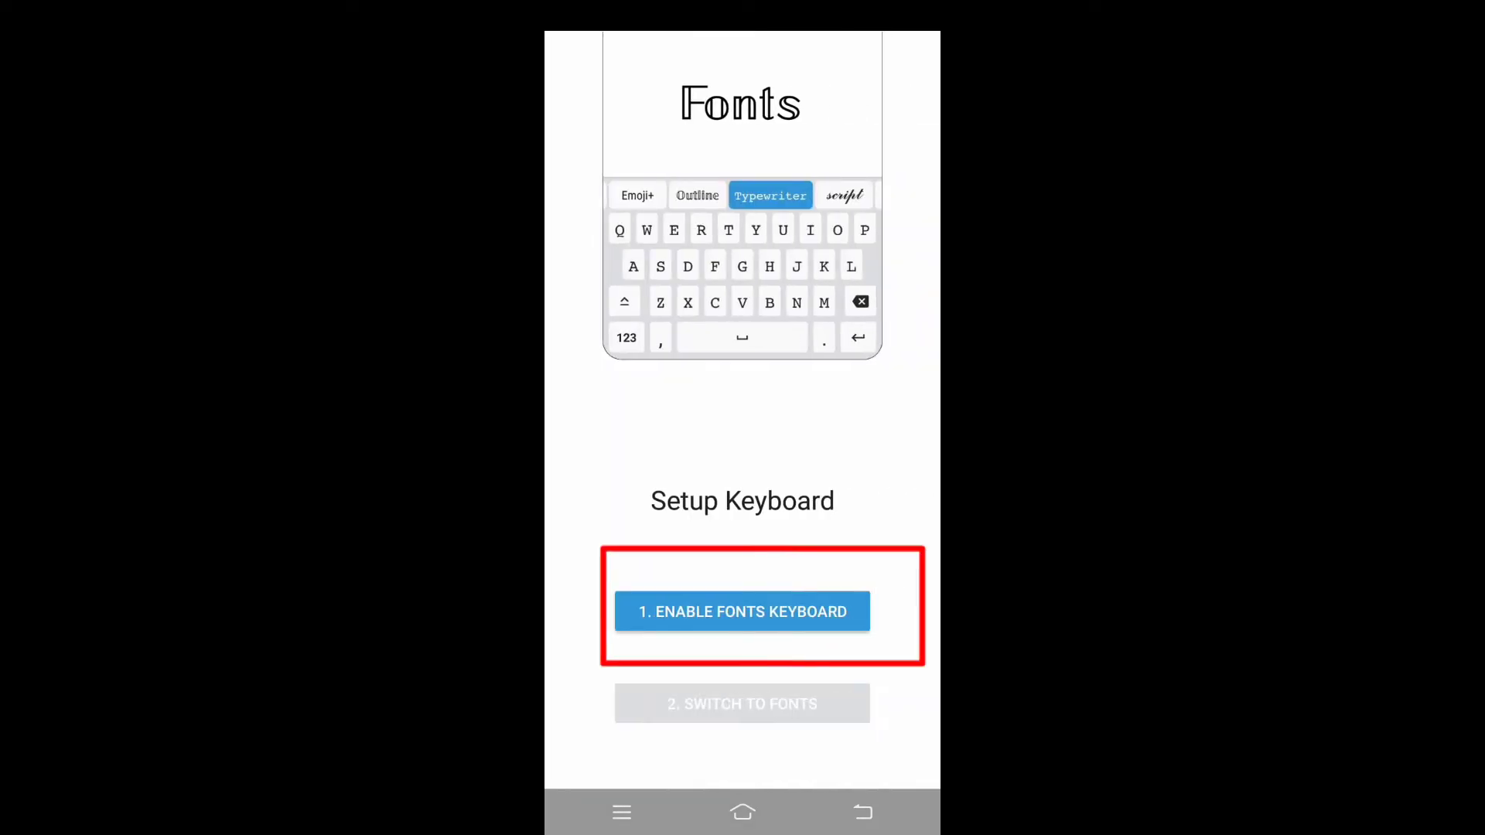
click(741, 611)
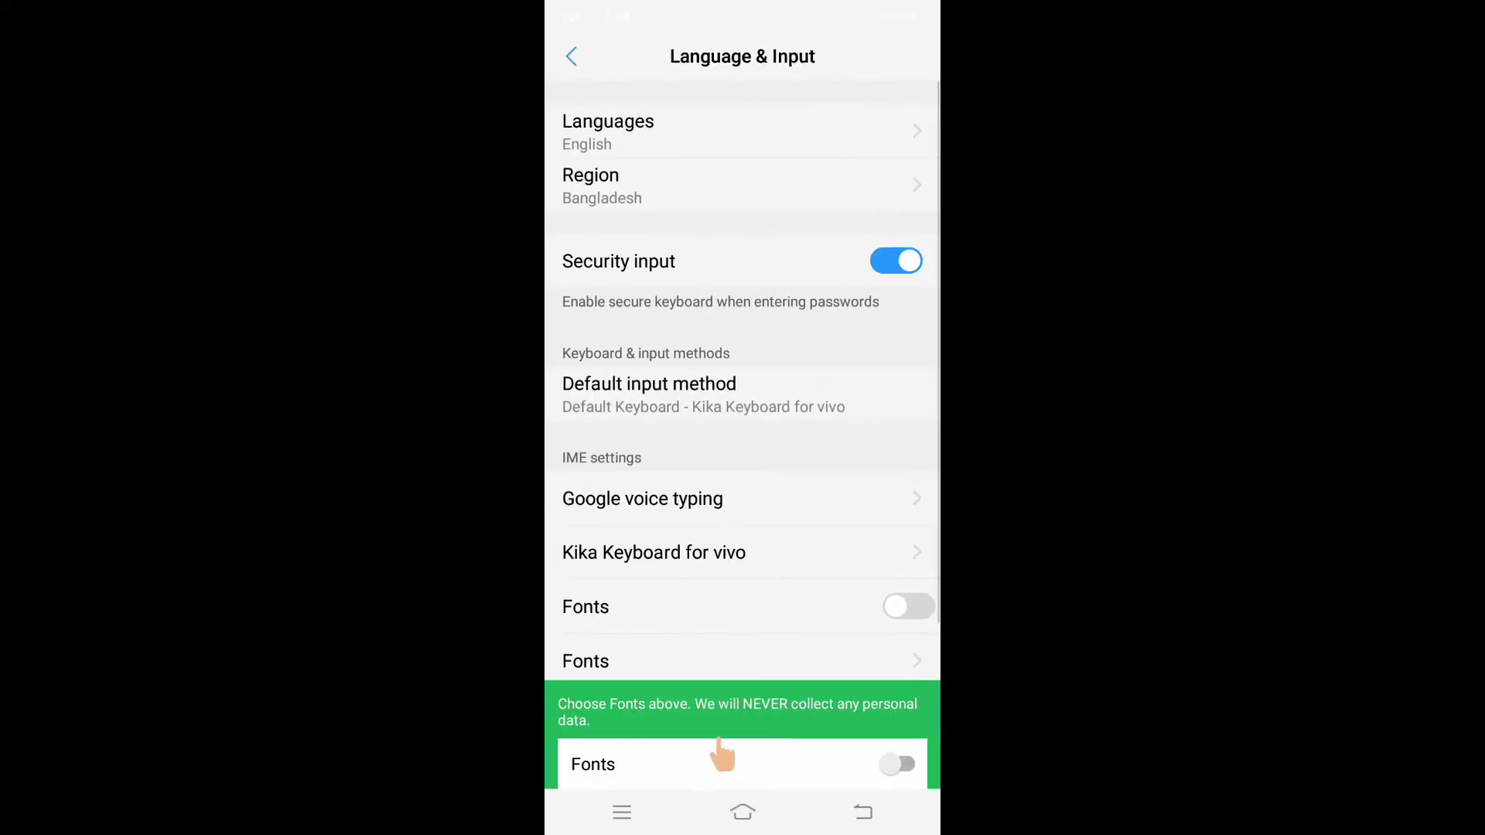
scroll(down, 3)
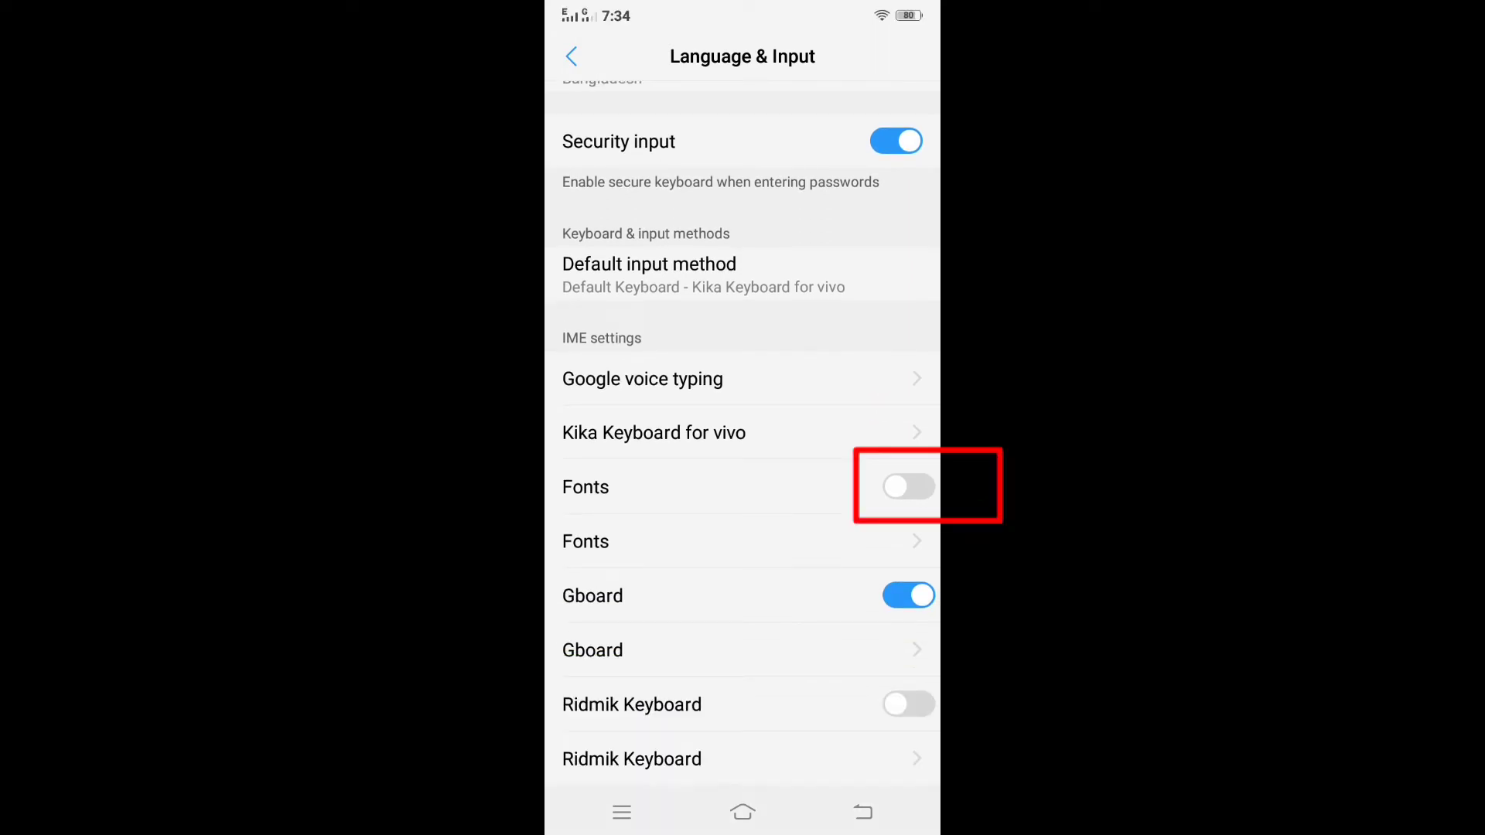
click(907, 485)
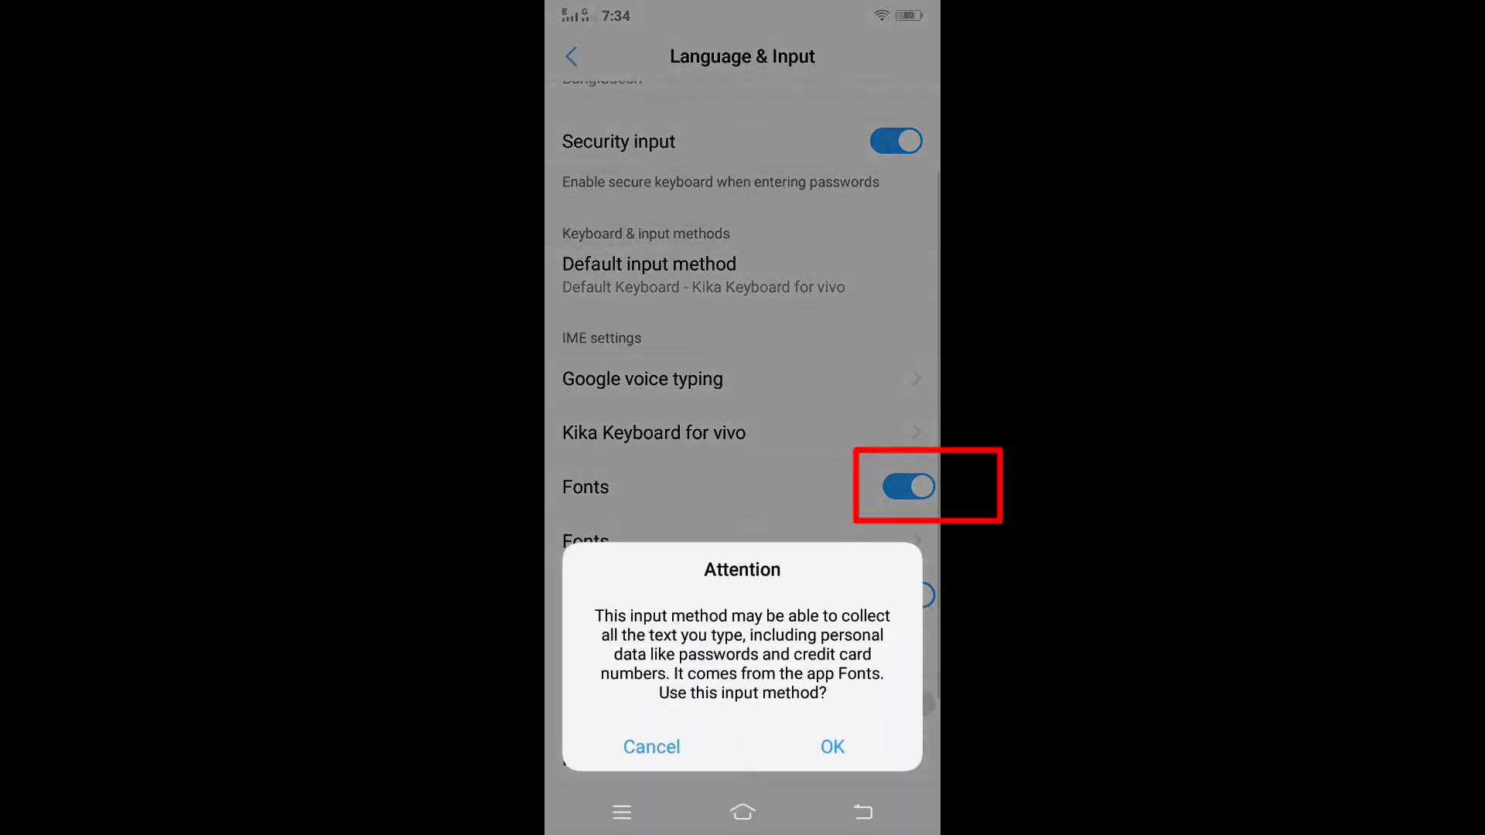
click(832, 746)
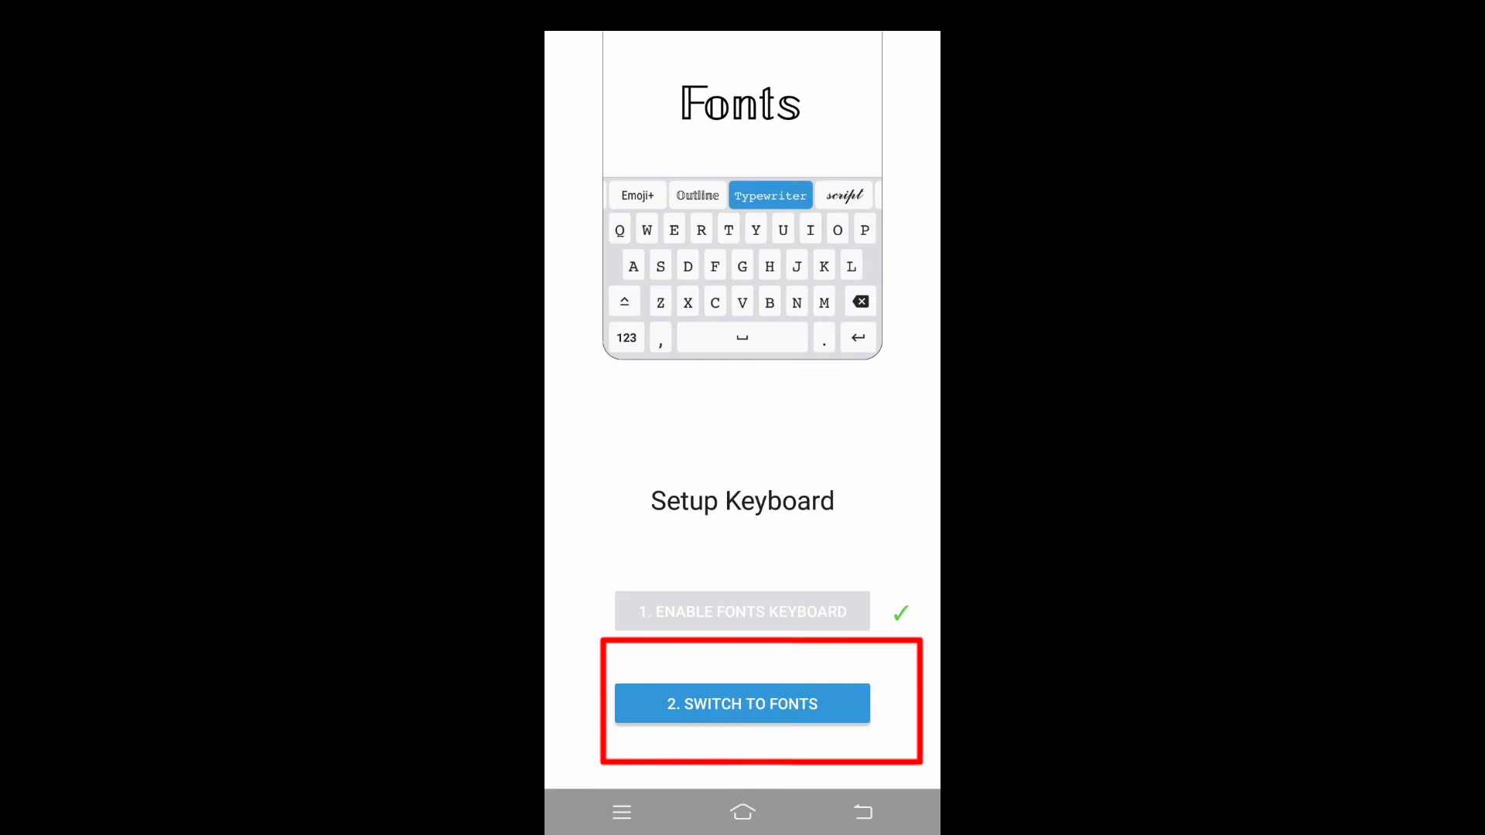
Switch the active keyboard to Fonts and confirm English as its language to reach Keyboard Ready
click(742, 703)
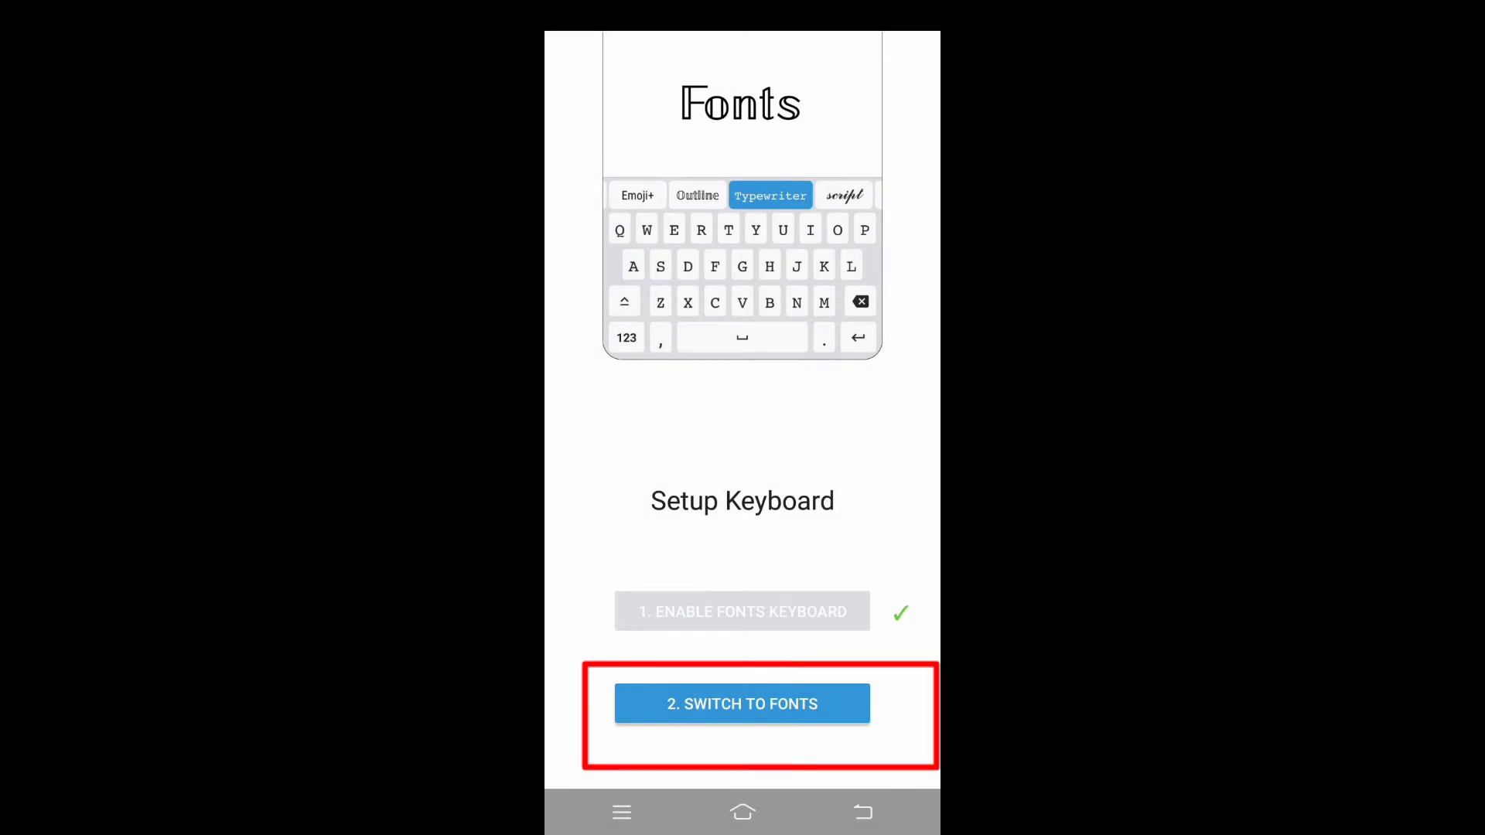
click(742, 704)
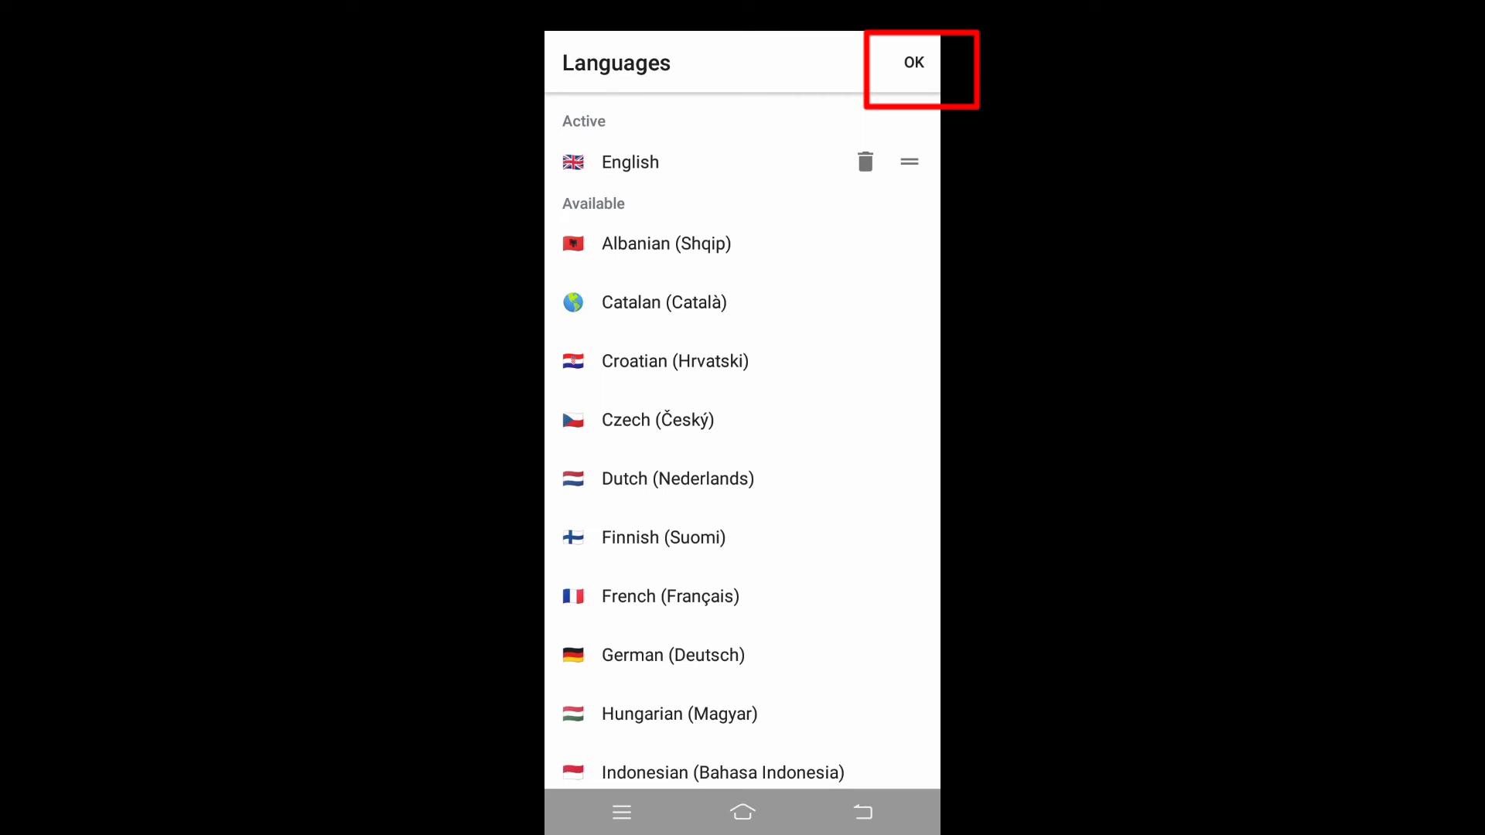
click(911, 63)
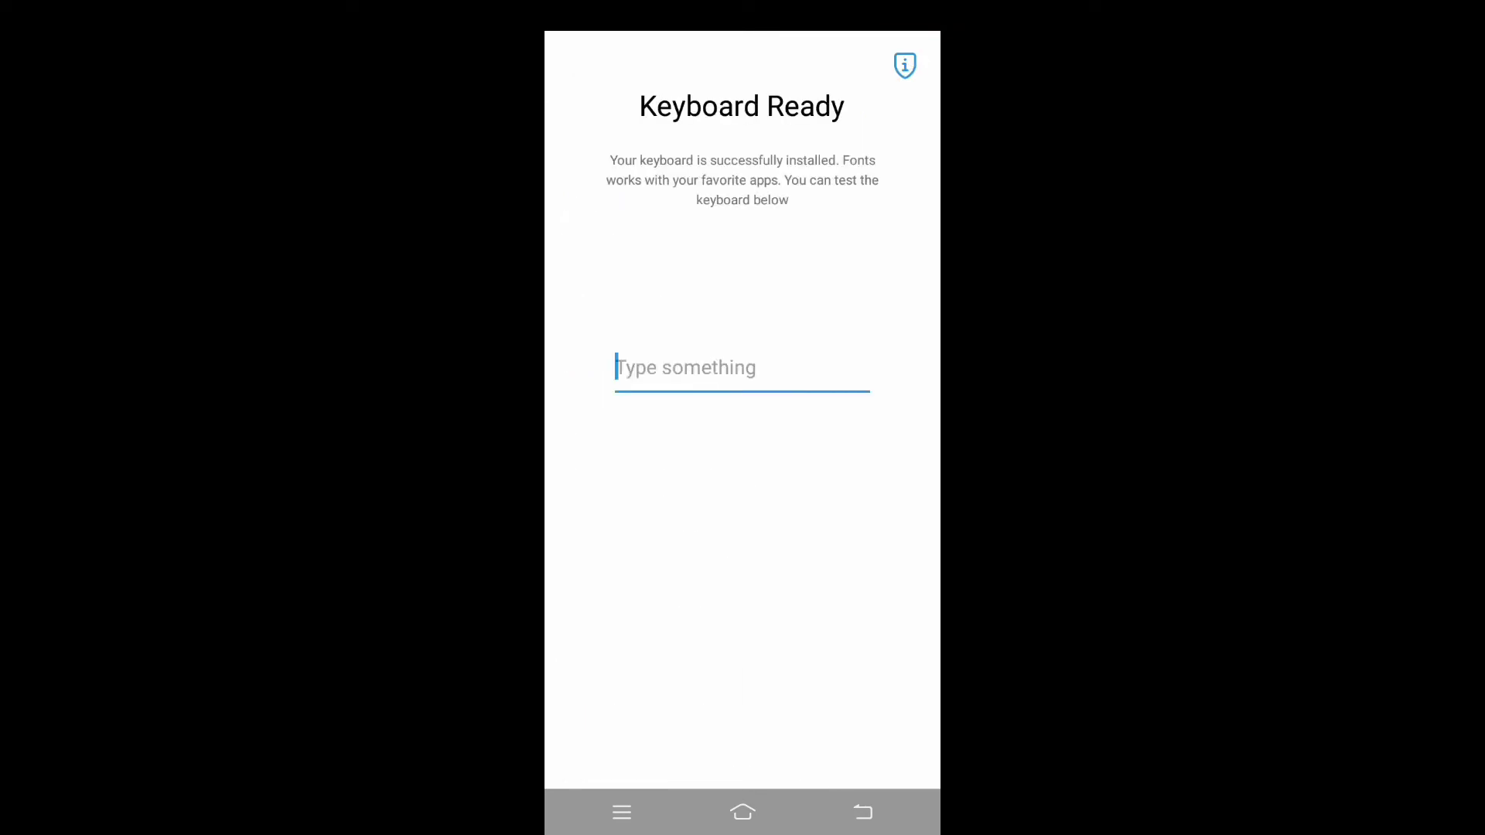
Send an italic serif message and a script 'how are you' message in the Messenger chat
click(742, 811)
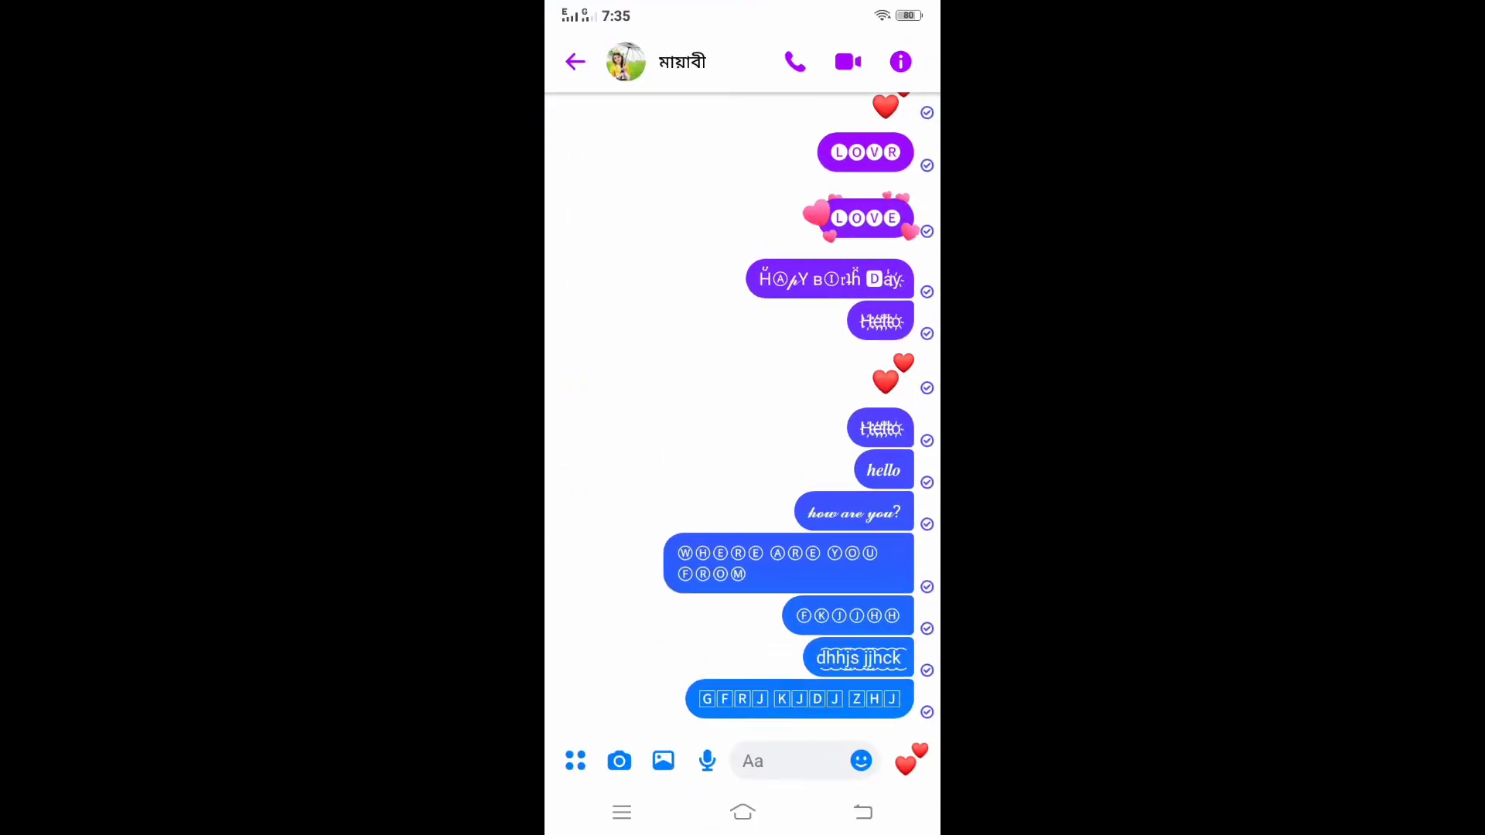
click(758, 760)
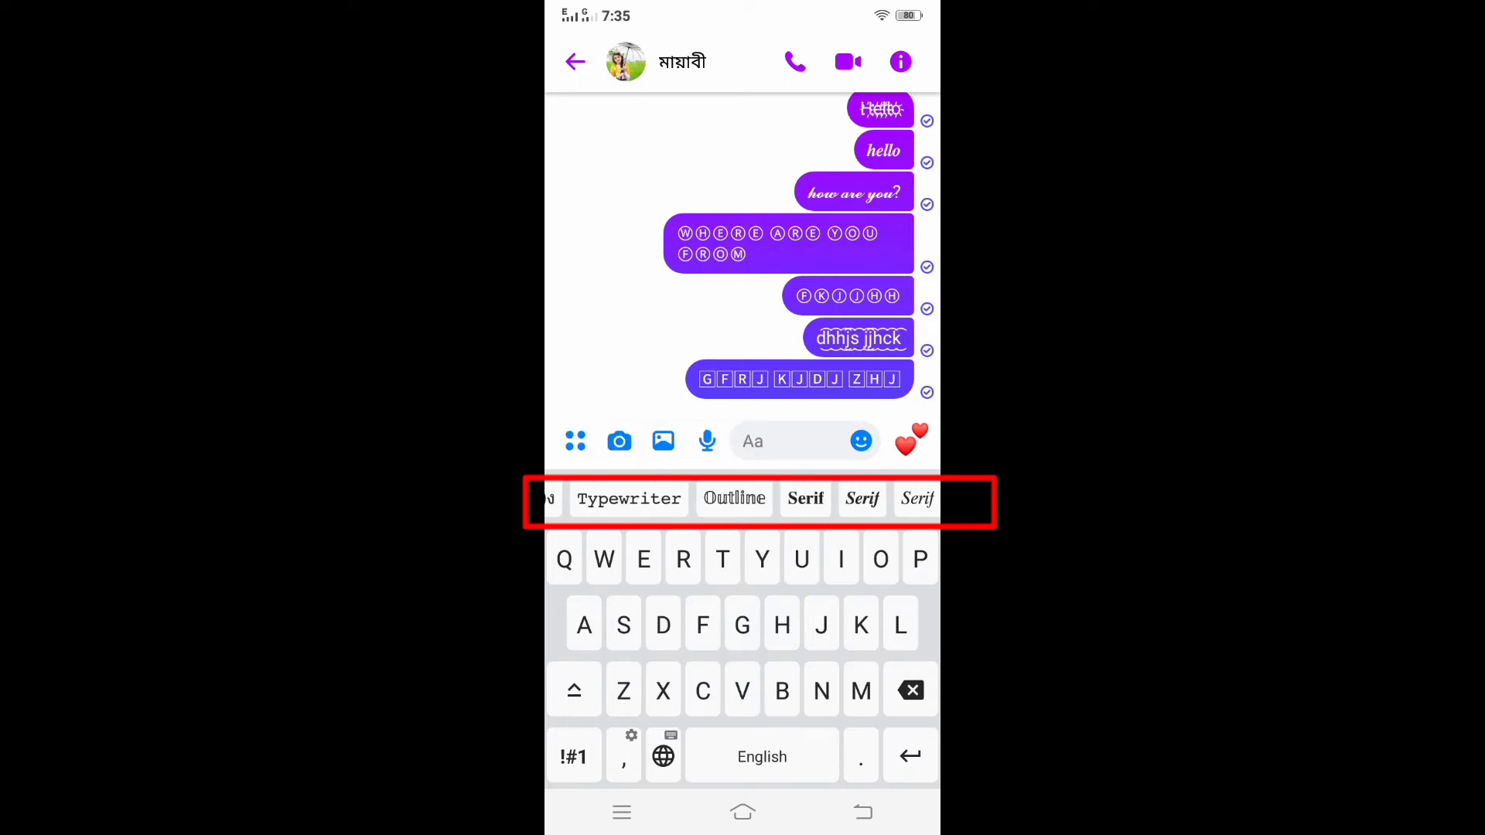
click(861, 499)
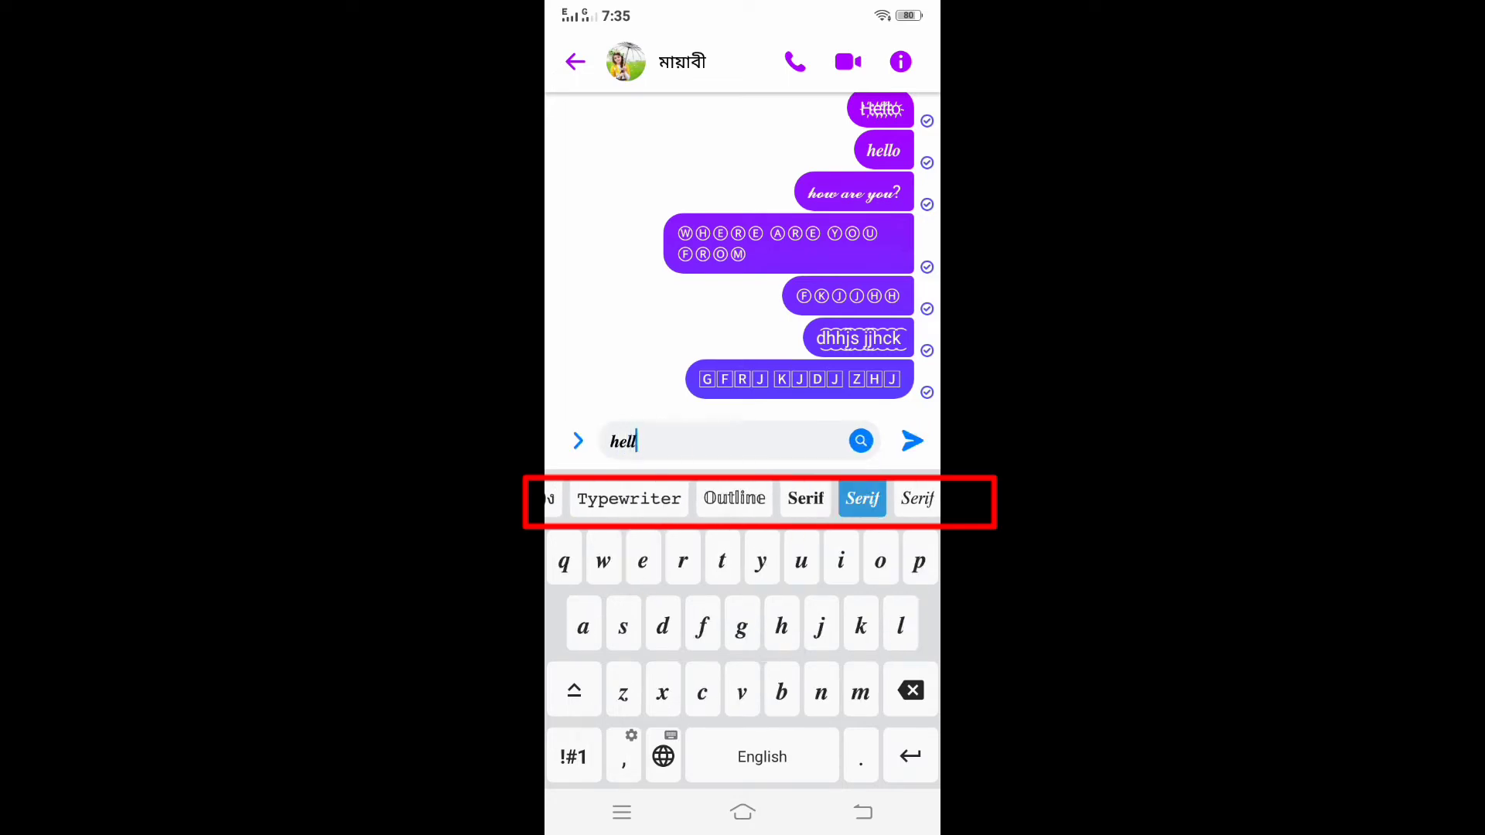
click(911, 440)
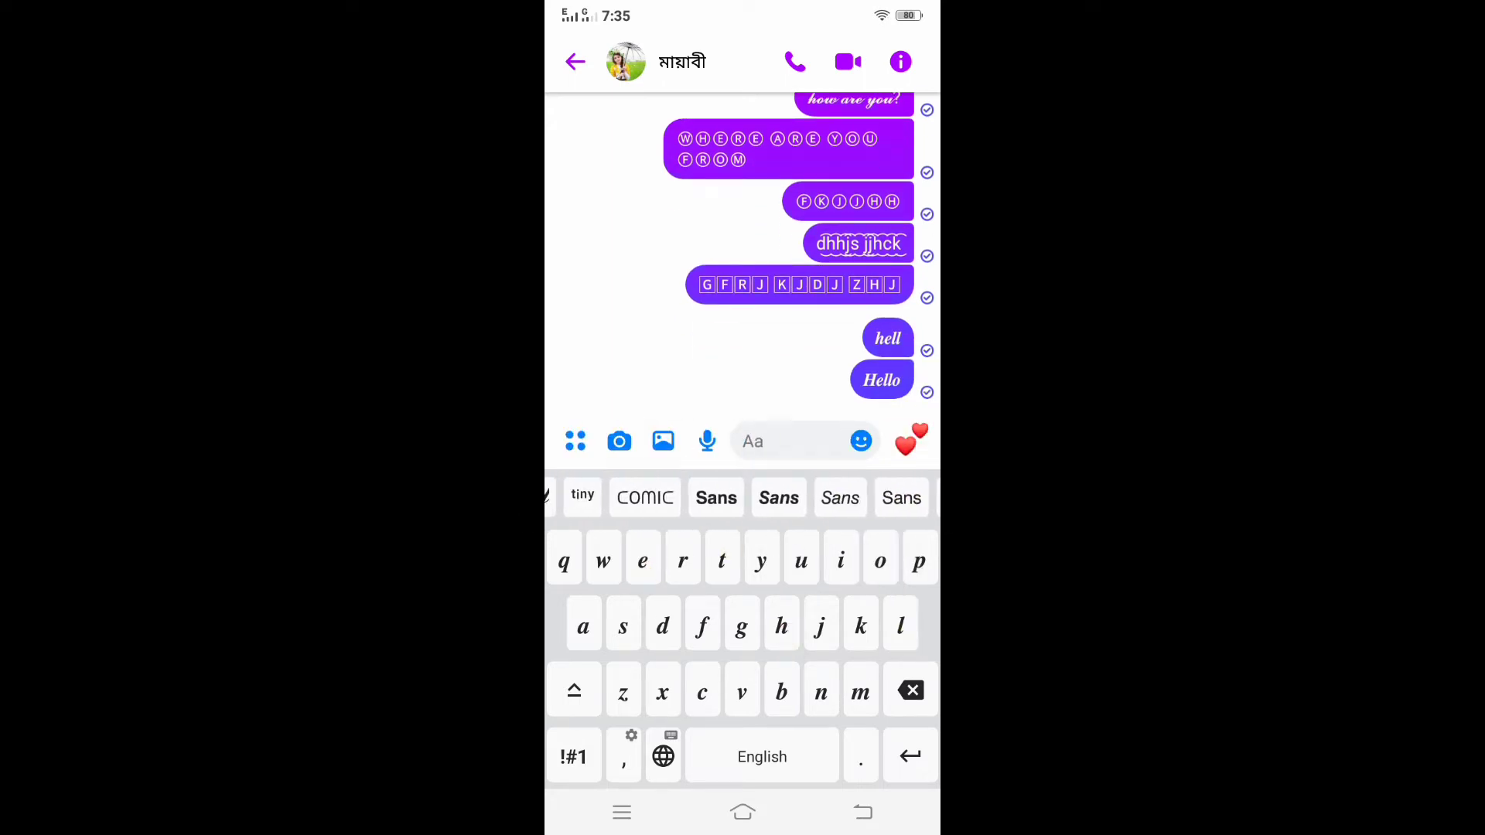
click(670, 498)
text(how are y)
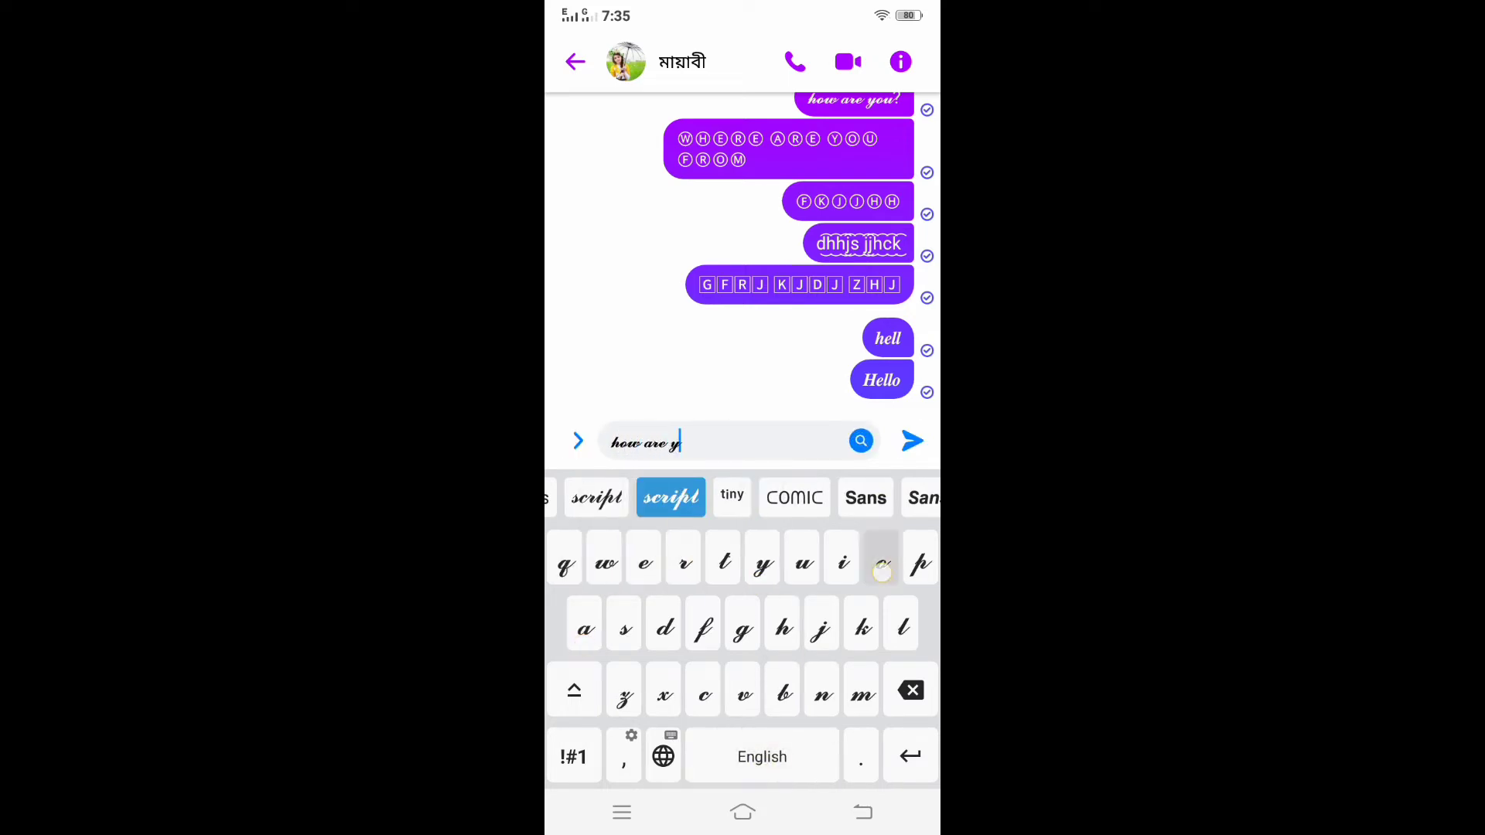
click(911, 440)
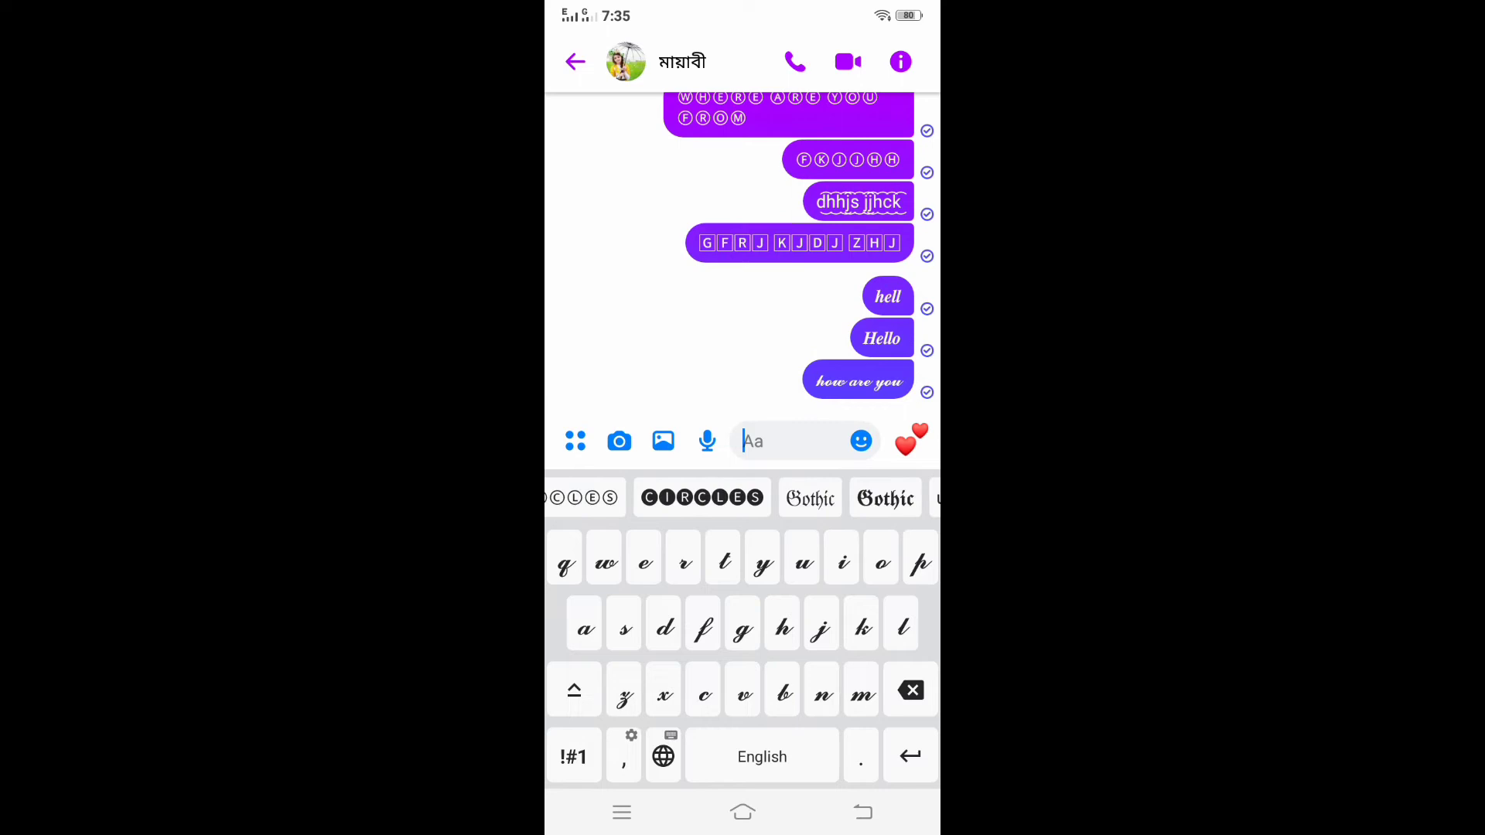
Start a circled-letter 'HOW ARE YOU' message with the Circles style
click(701, 497)
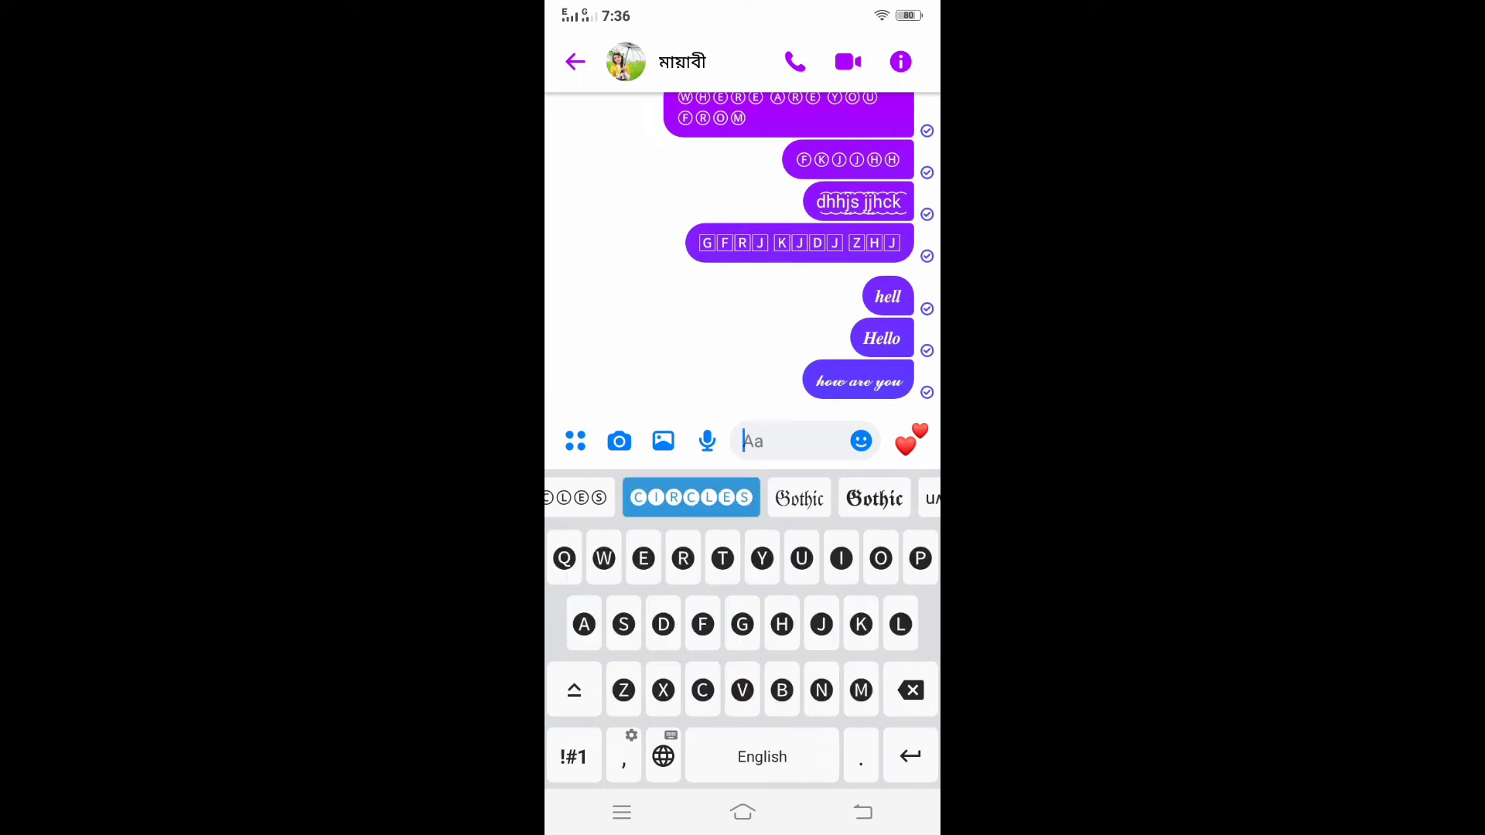
text(HOW A)
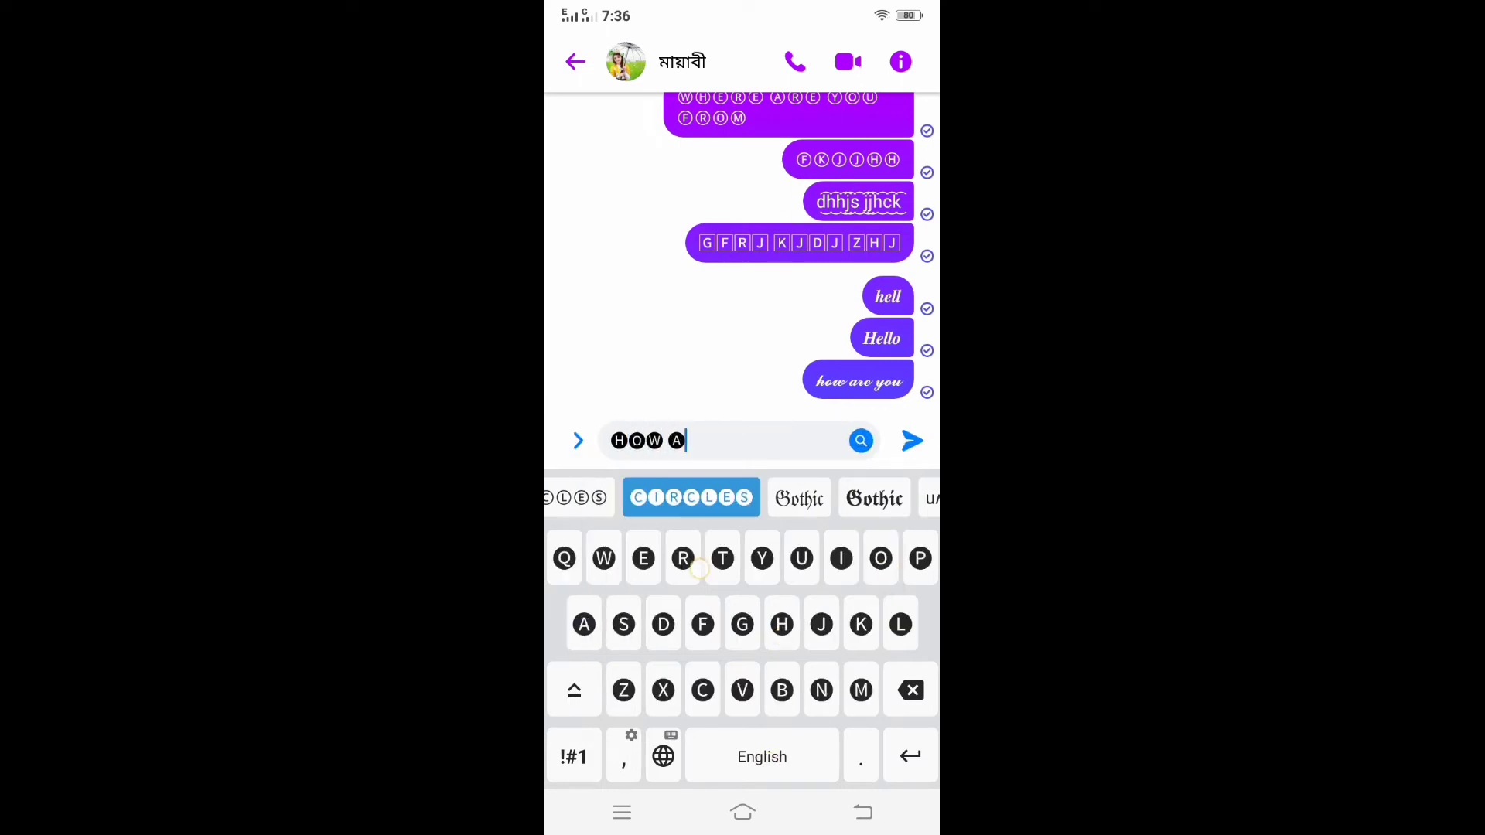
text(RE YOU)
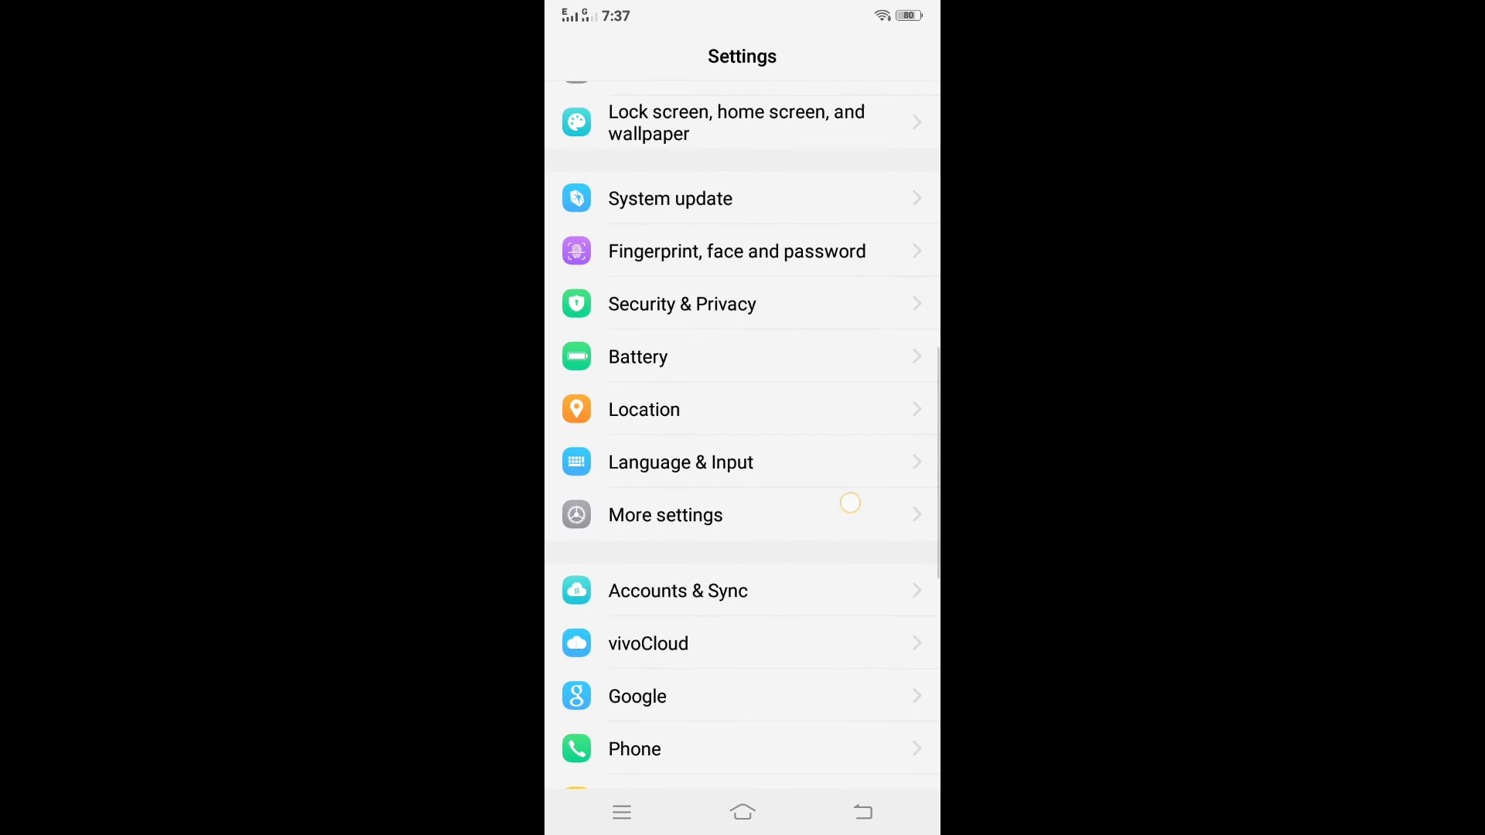
Check under Language & Input that Fonts is the default input method
click(680, 463)
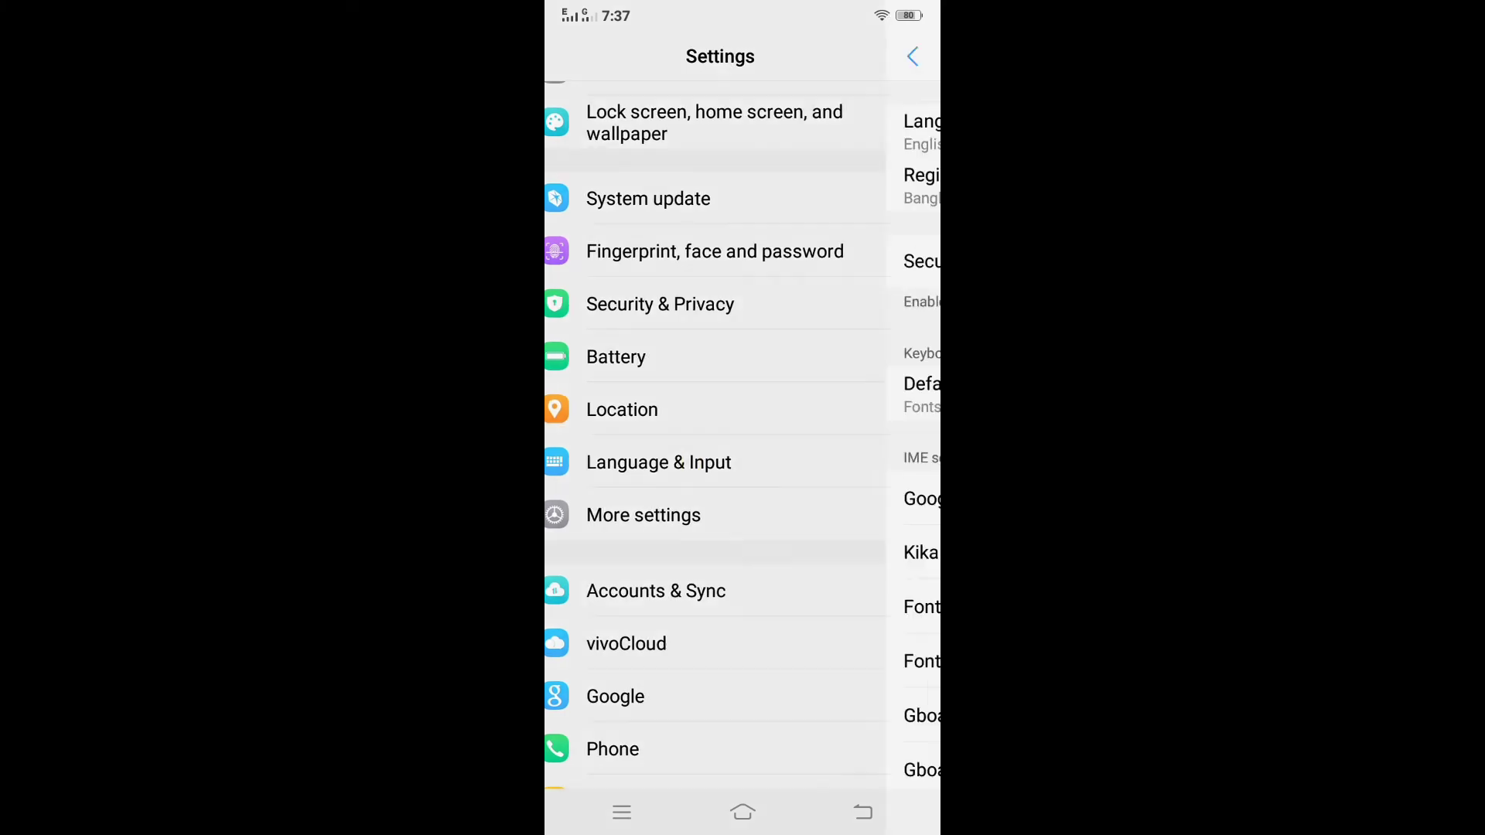
click(658, 463)
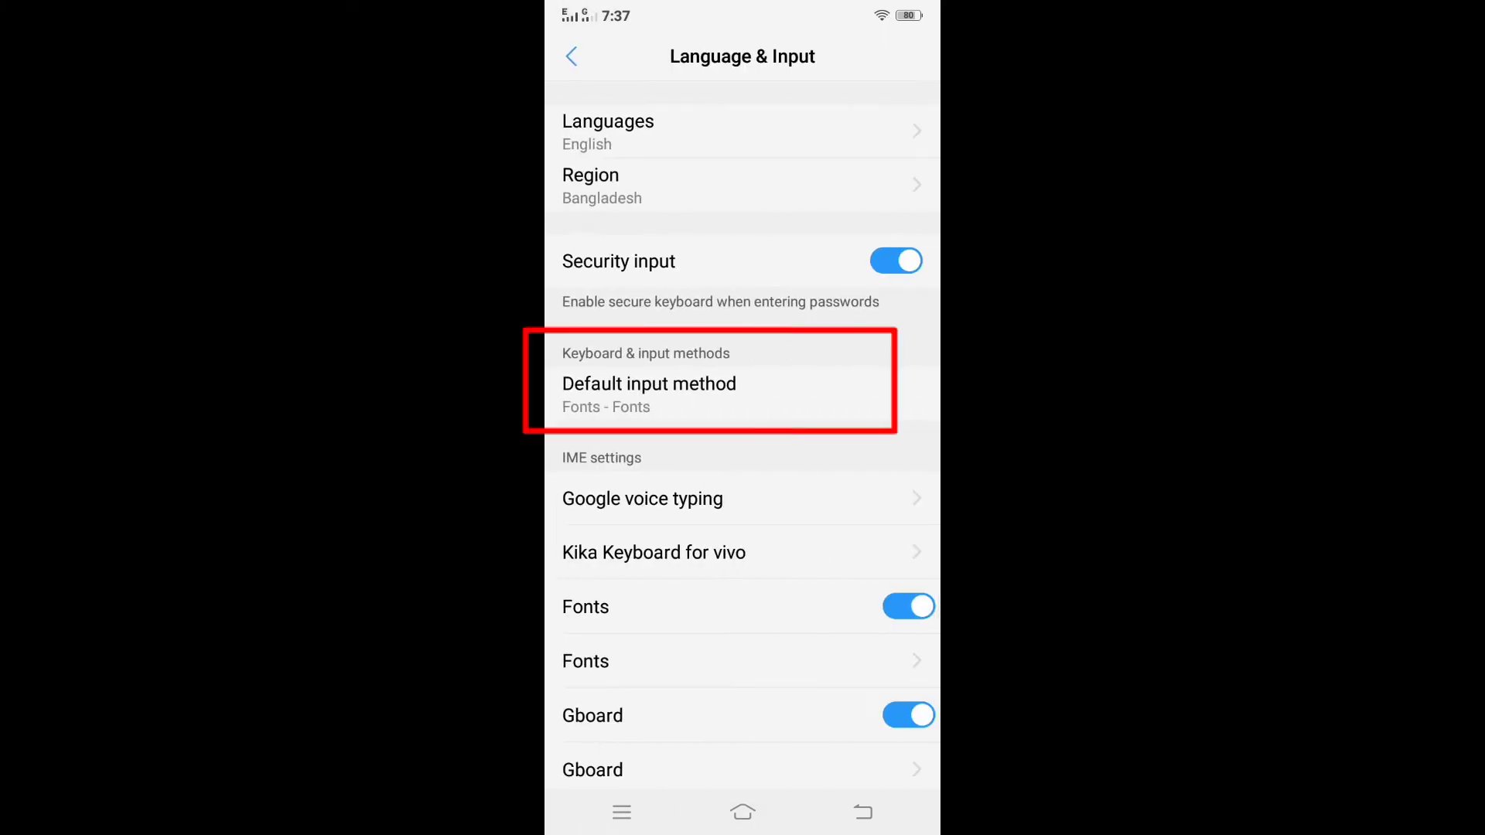
click(649, 383)
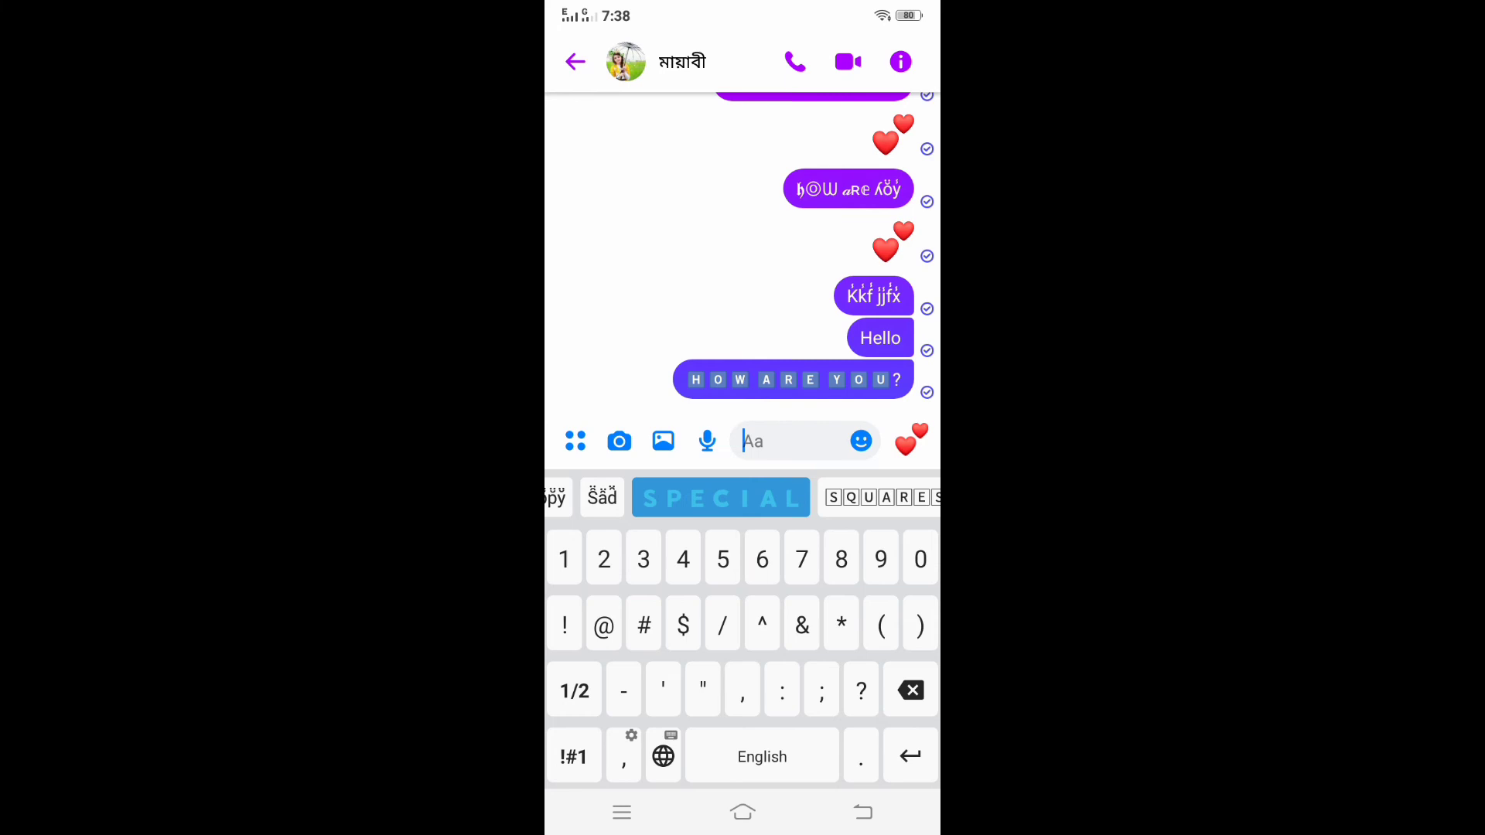
Switch the chat keyboard from Fonts to Gboard, then bring up Gboard's keyboard list again
click(663, 756)
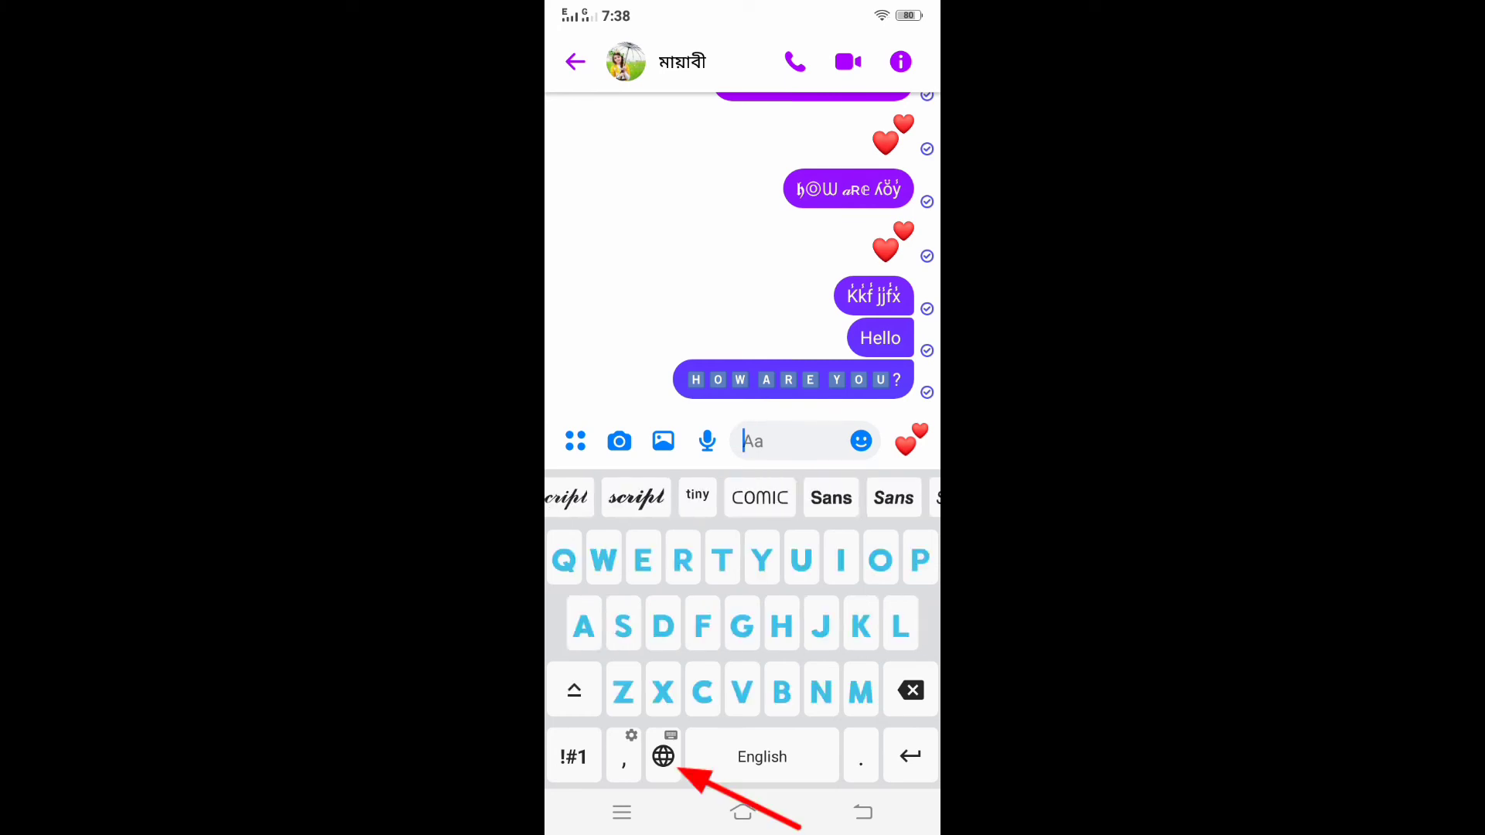
click(663, 755)
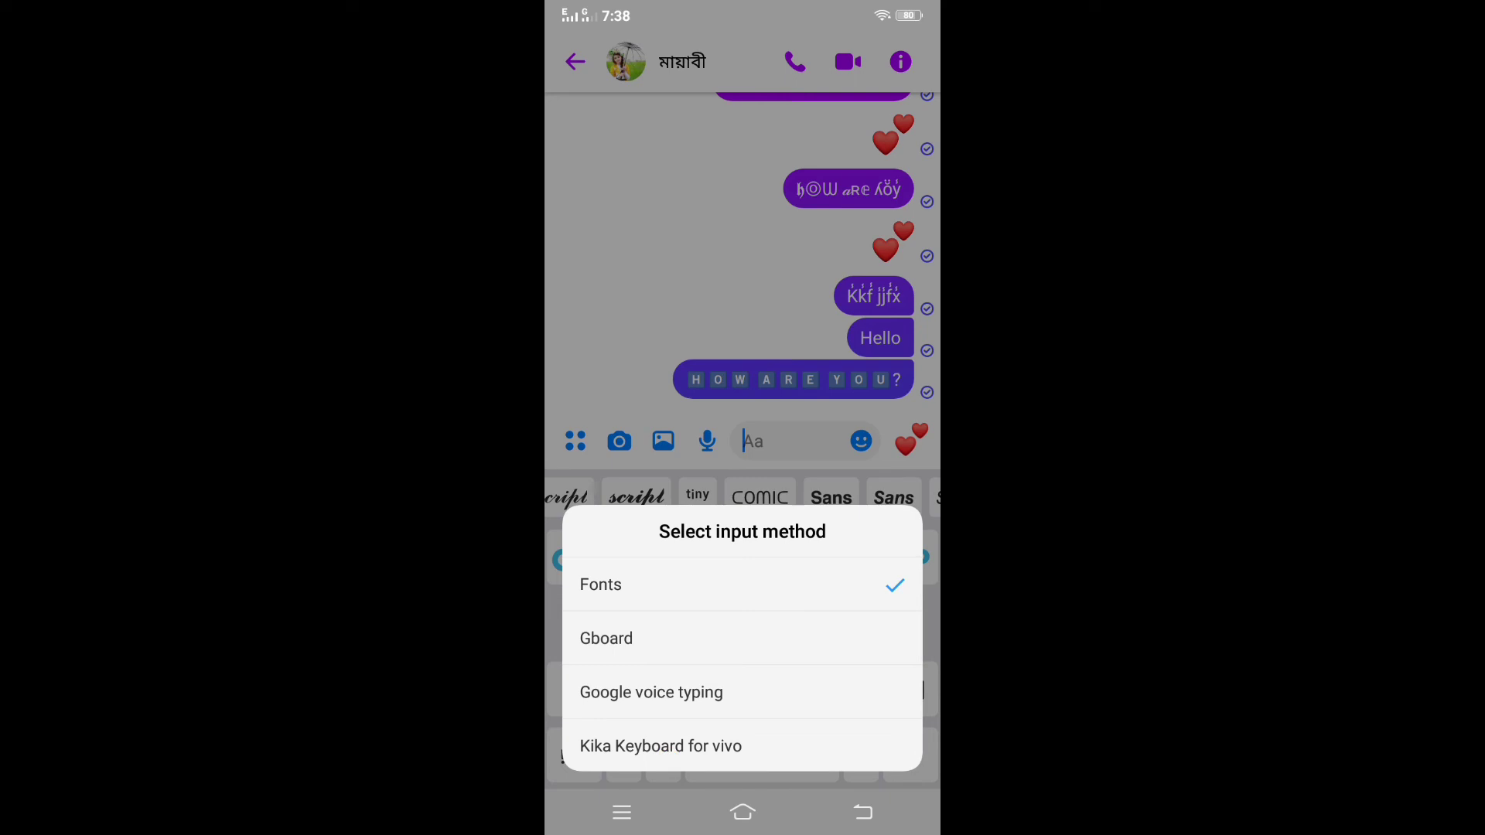
click(606, 637)
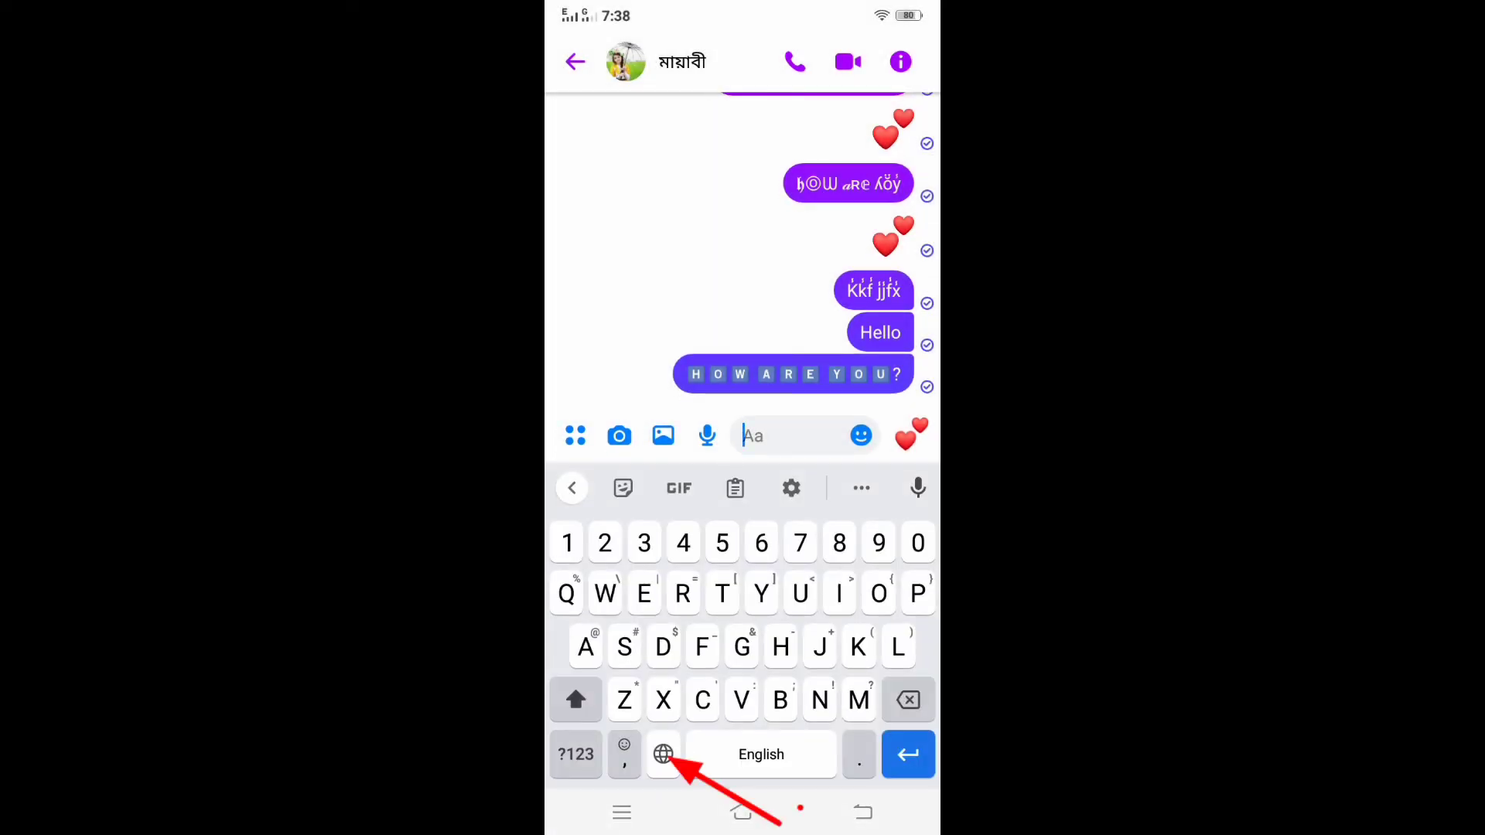
click(662, 754)
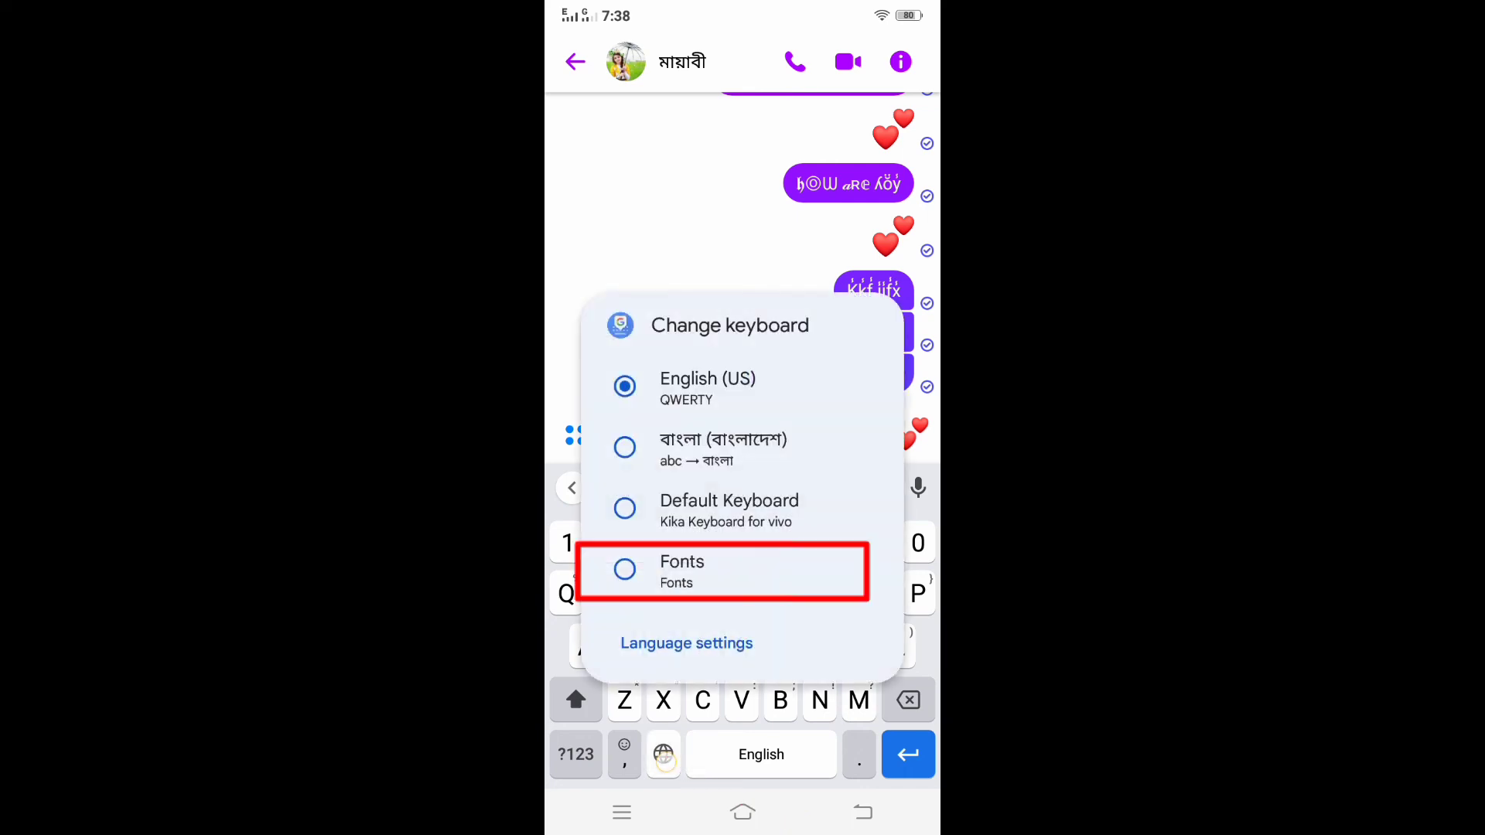